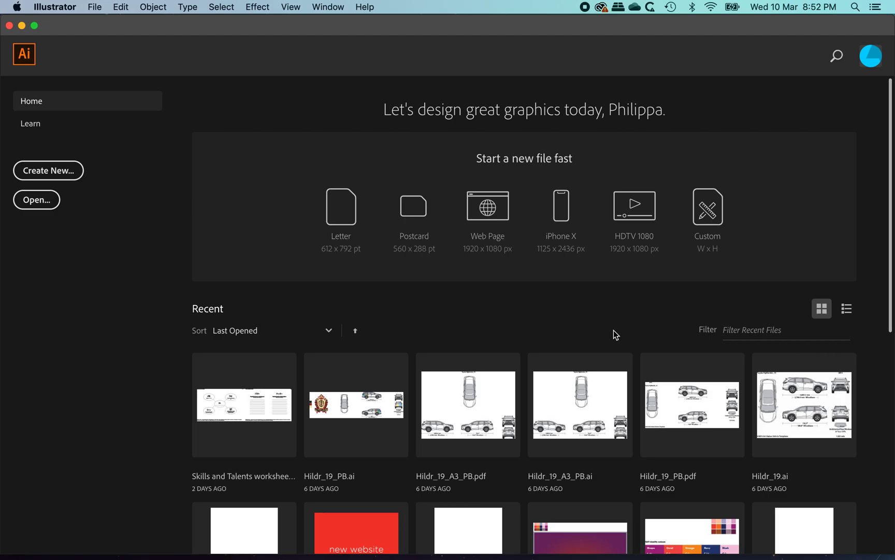
pyautogui.moveTo(35, 163)
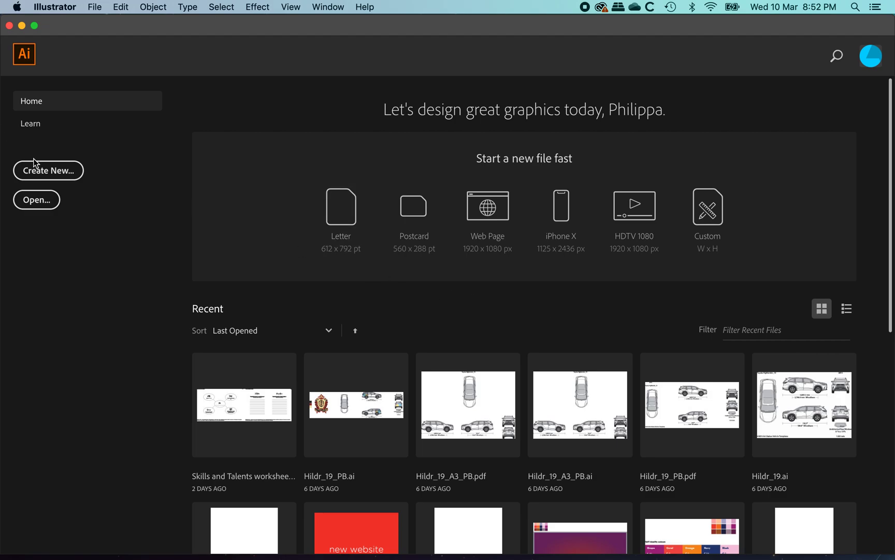
# - Start a new document from the blank Print presets with the A4 page size
pyautogui.click(48, 170)
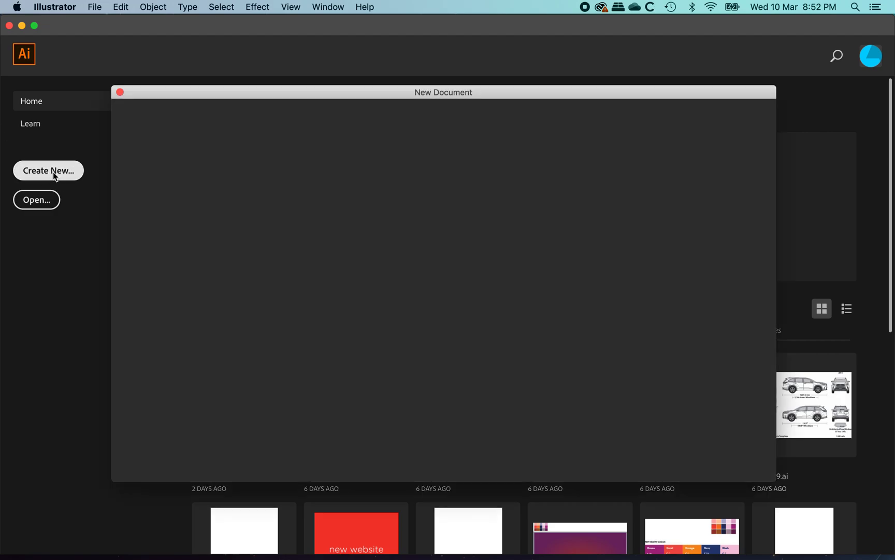
pyautogui.click(47, 170)
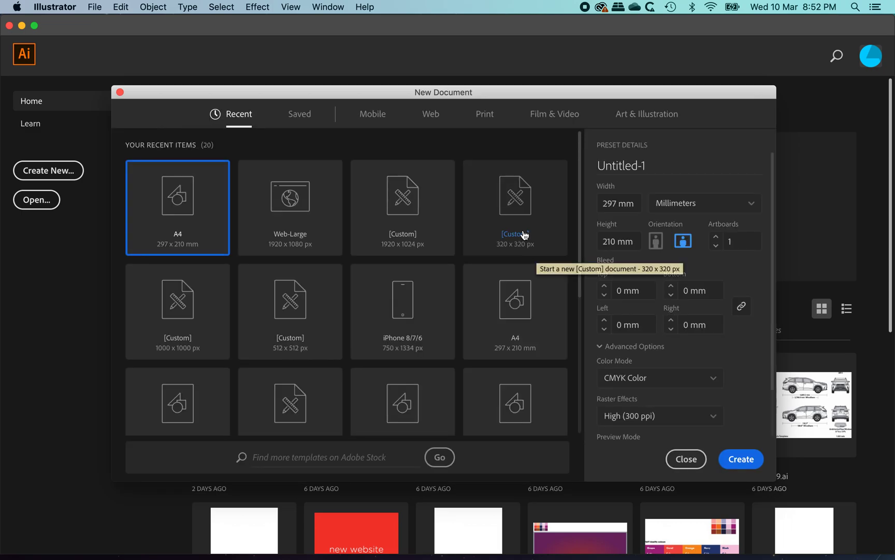
pyautogui.click(484, 114)
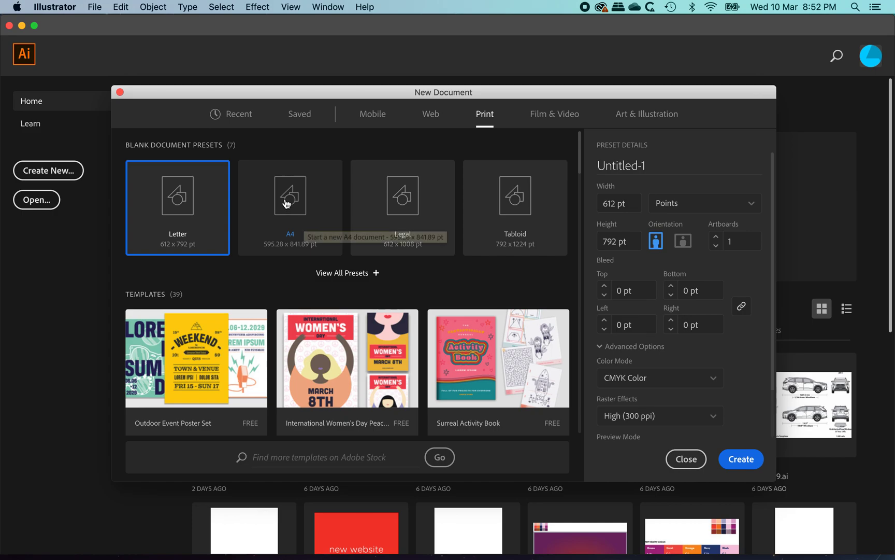
pyautogui.click(290, 196)
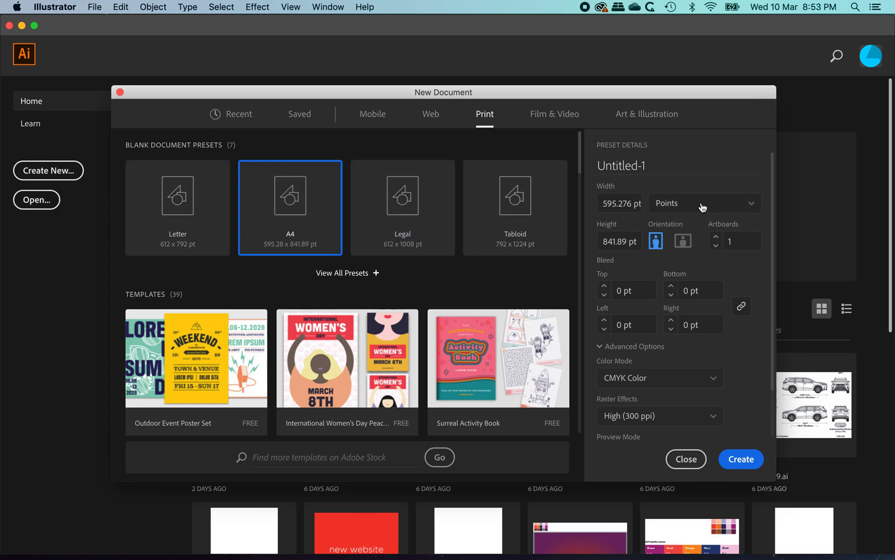
# - Set units to Millimeters, landscape orientation (297 × 210 mm), and create the document
pyautogui.click(704, 203)
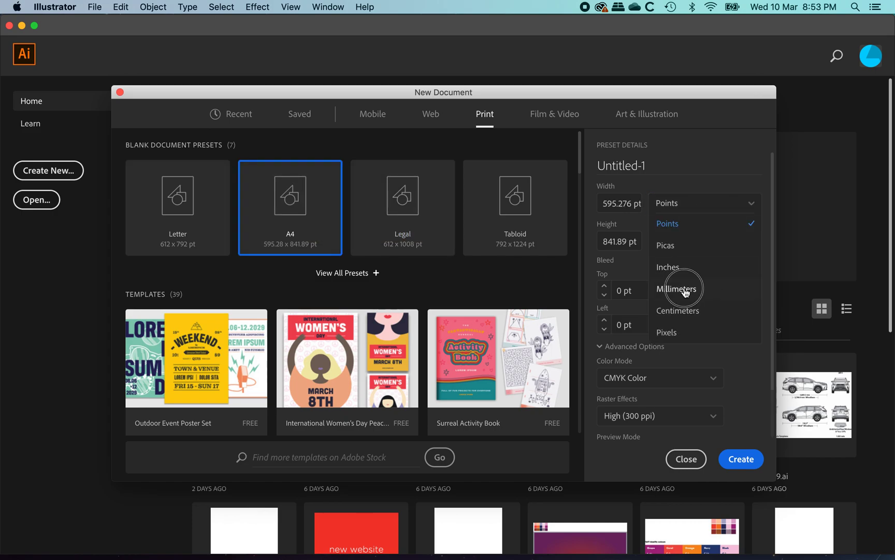
pyautogui.click(679, 289)
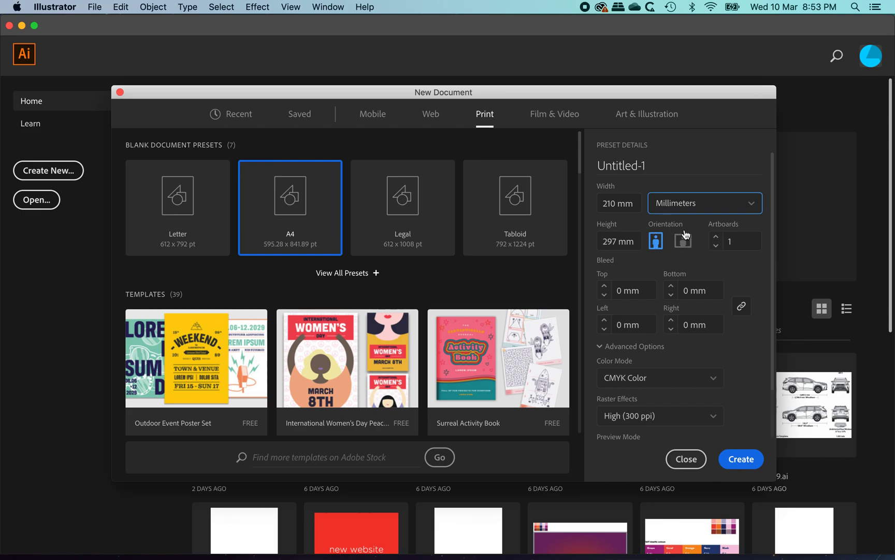
pyautogui.click(683, 240)
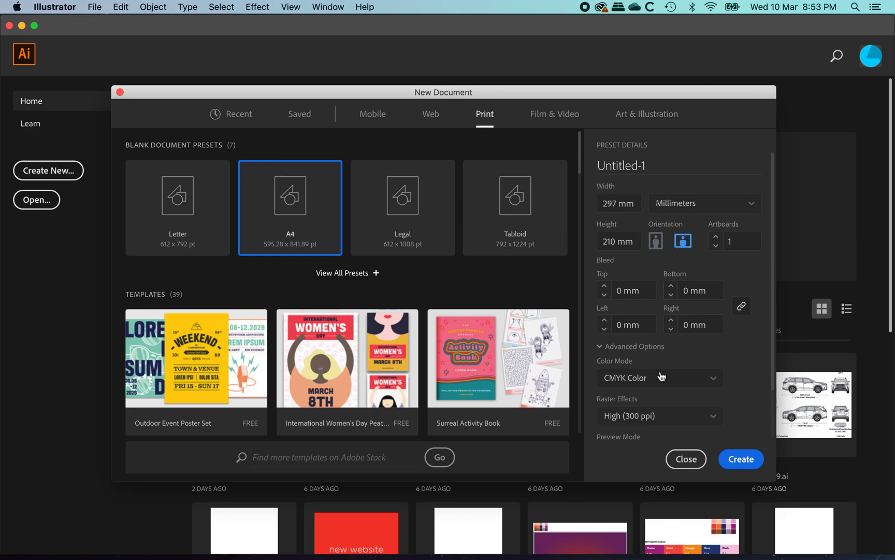
pyautogui.moveTo(631, 433)
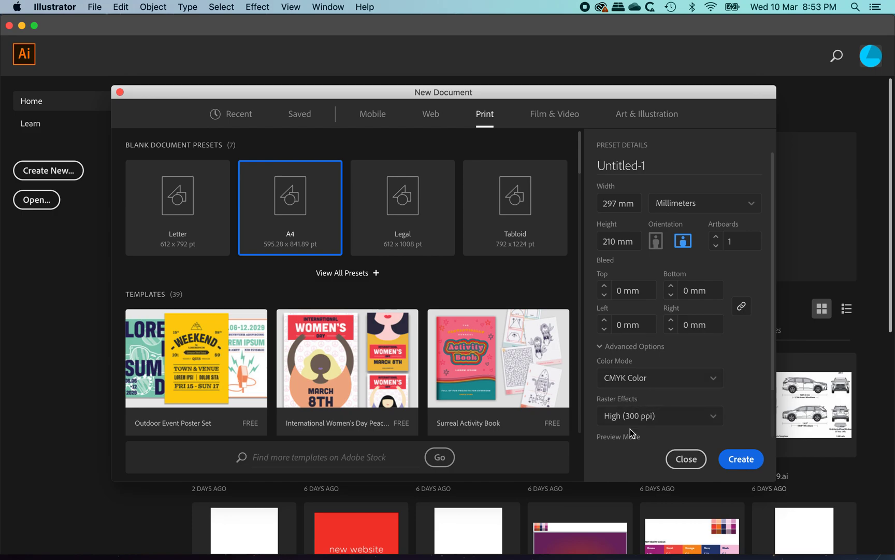
pyautogui.click(741, 458)
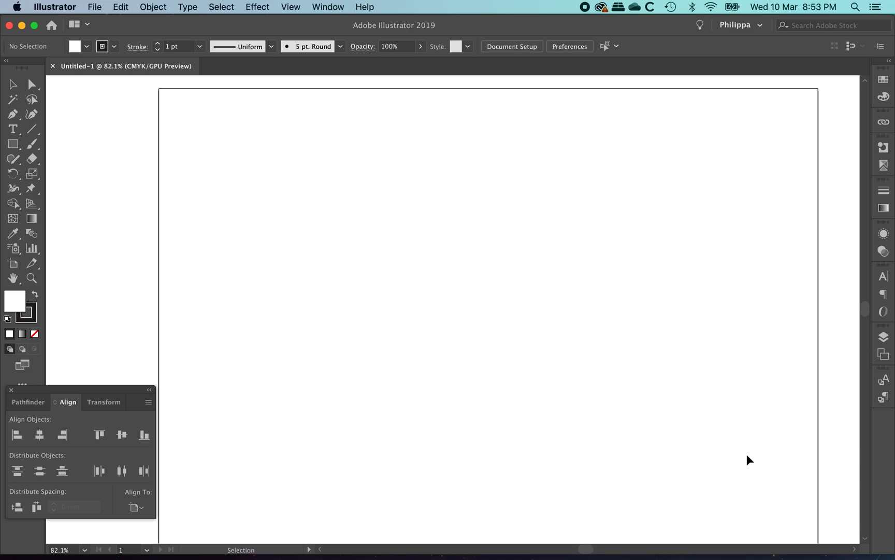
pyautogui.moveTo(744, 458)
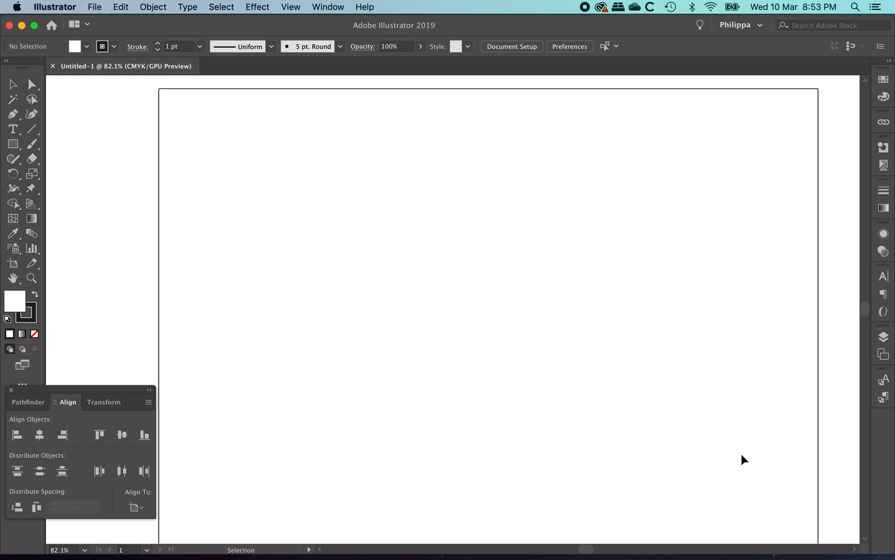
pyautogui.moveTo(275, 211)
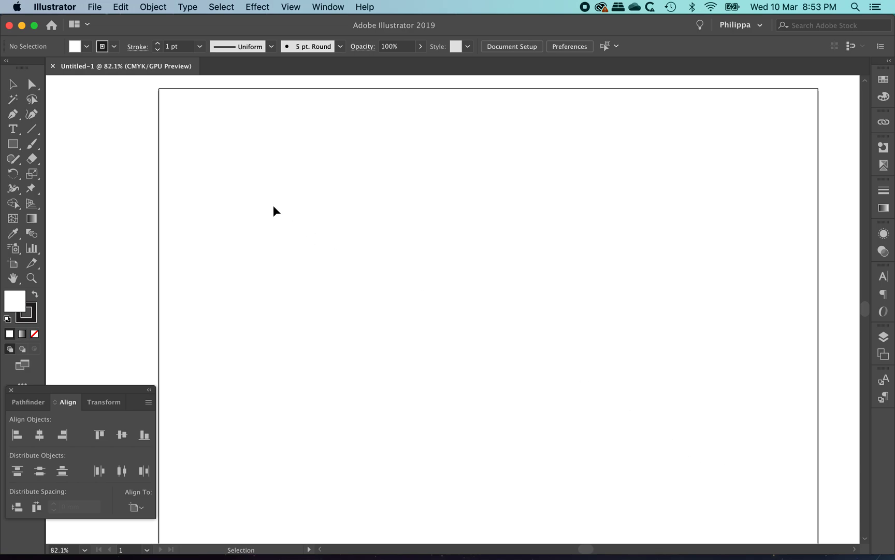
pyautogui.moveTo(288, 207)
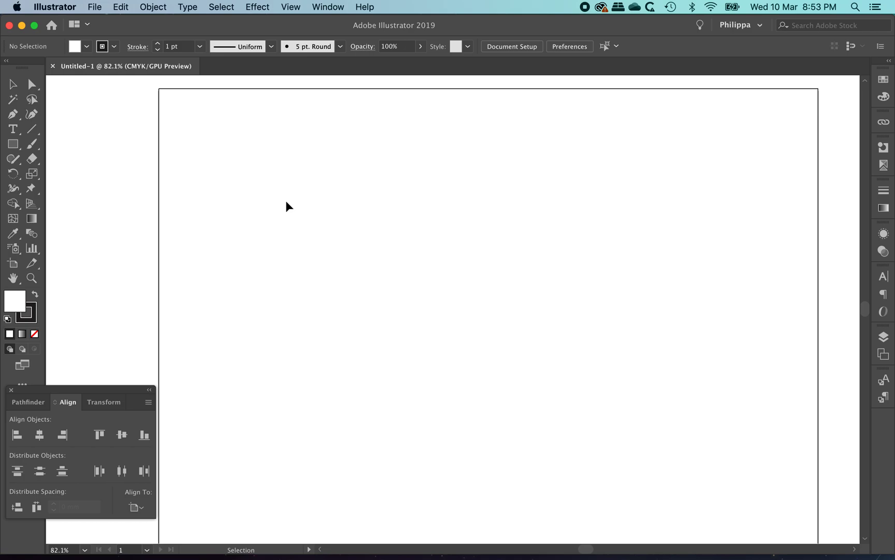
pyautogui.moveTo(283, 204)
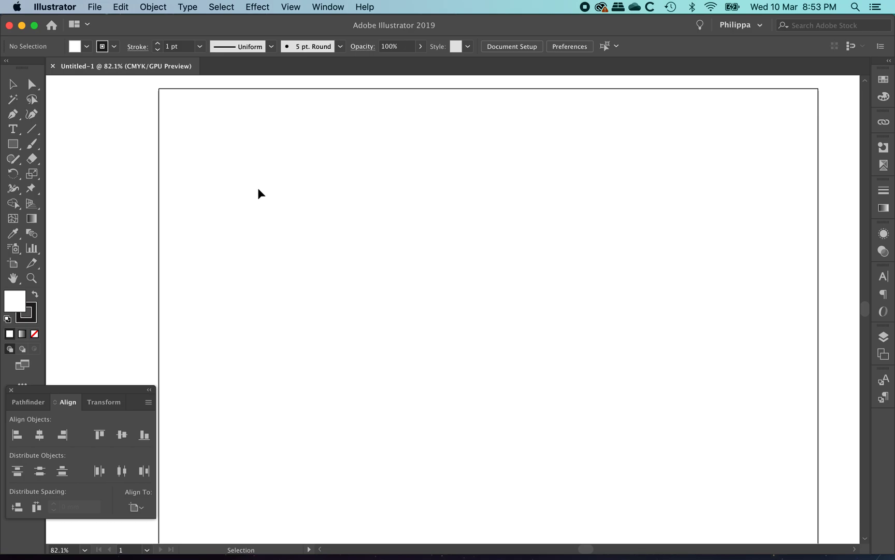
pyautogui.moveTo(120, 38)
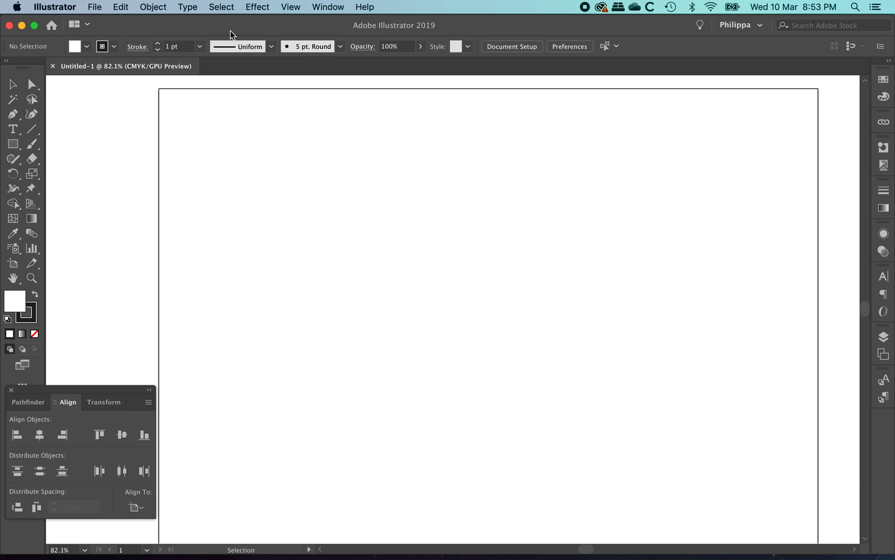
pyautogui.moveTo(617, 74)
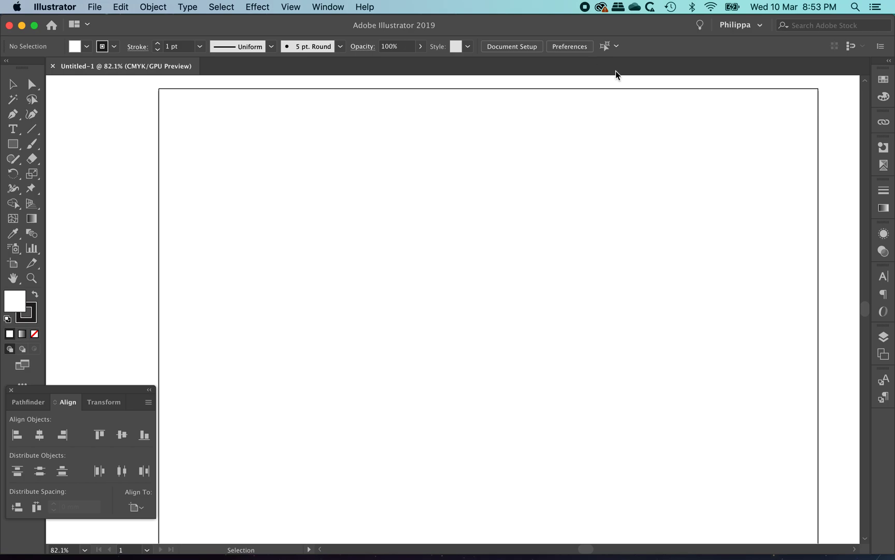
pyautogui.moveTo(431, 79)
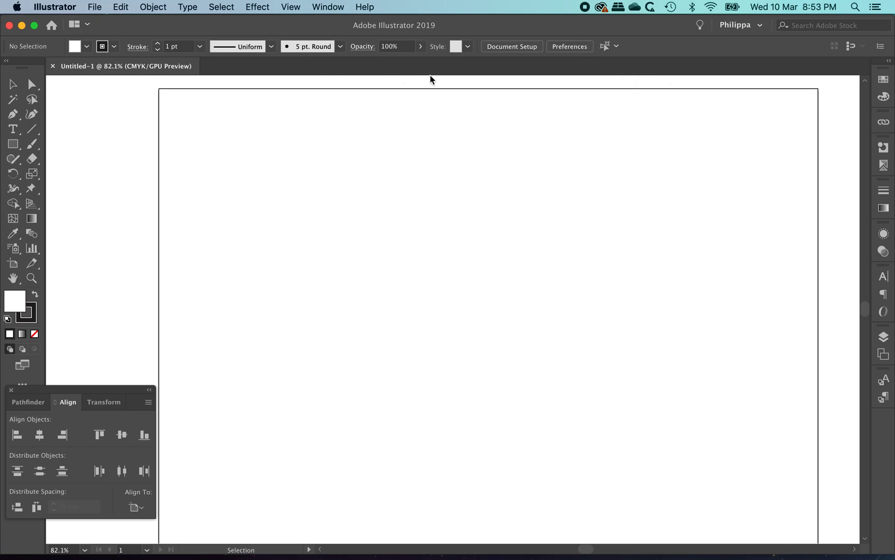
pyautogui.moveTo(655, 61)
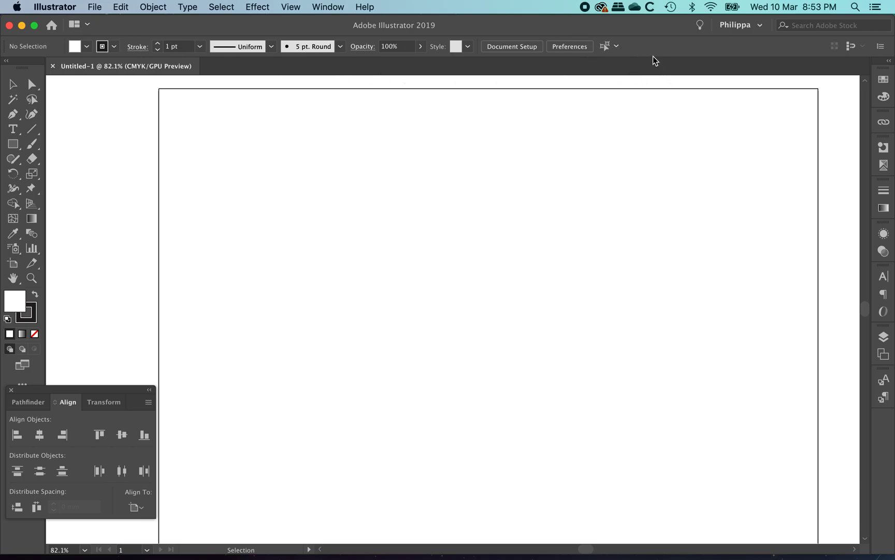
pyautogui.moveTo(422, 115)
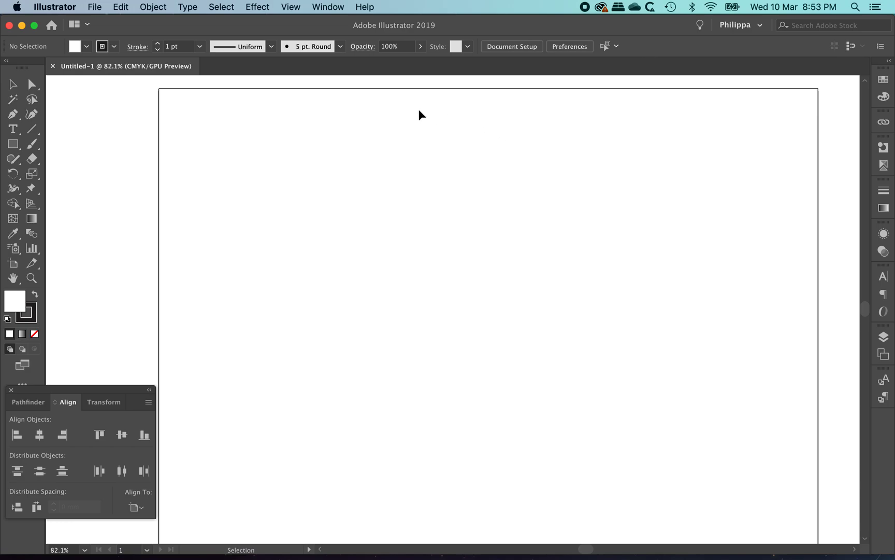
pyautogui.moveTo(266, 122)
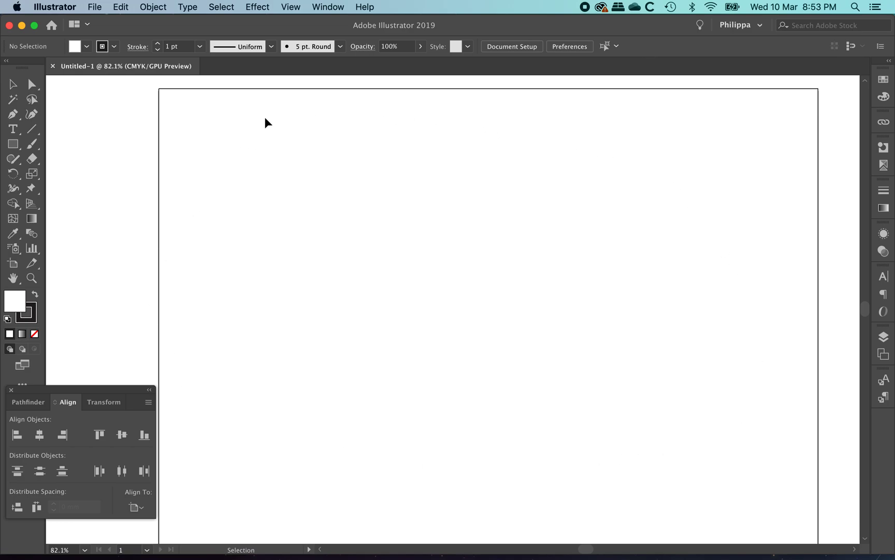
pyautogui.moveTo(281, 134)
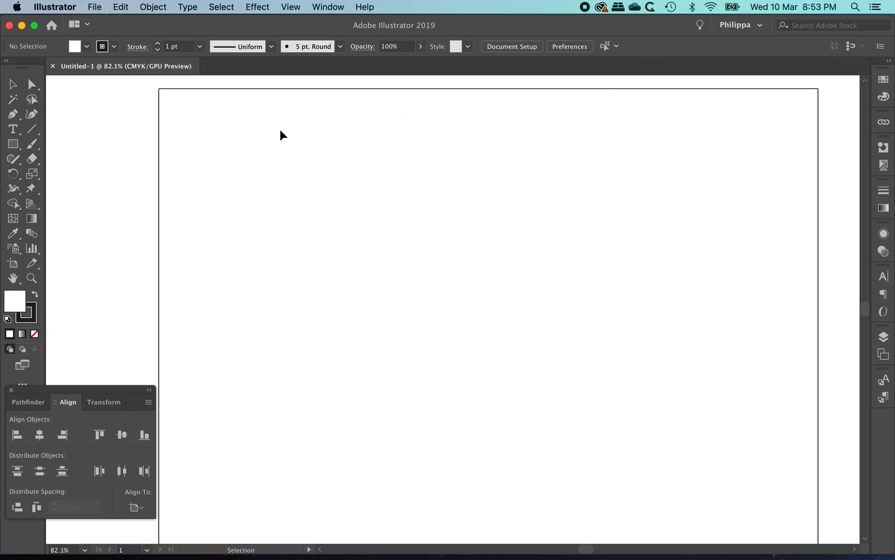
pyautogui.moveTo(711, 467)
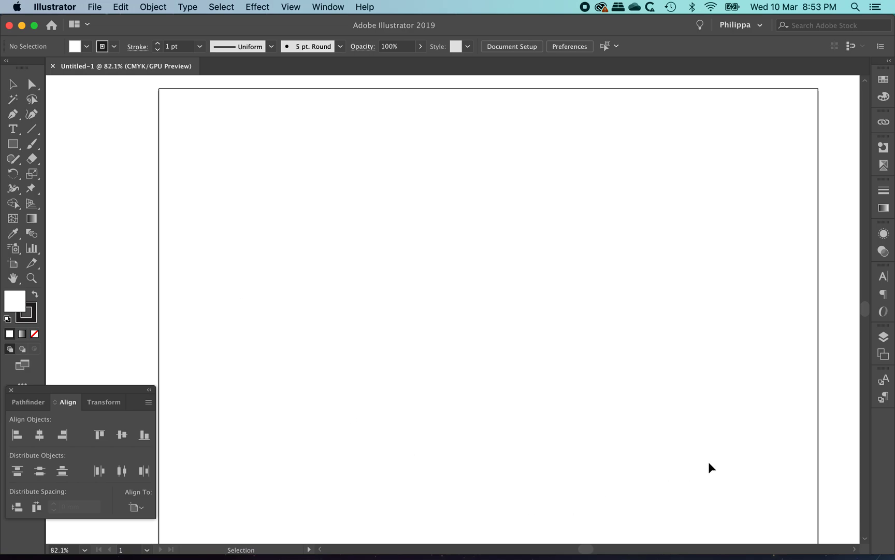
pyautogui.moveTo(200, 94)
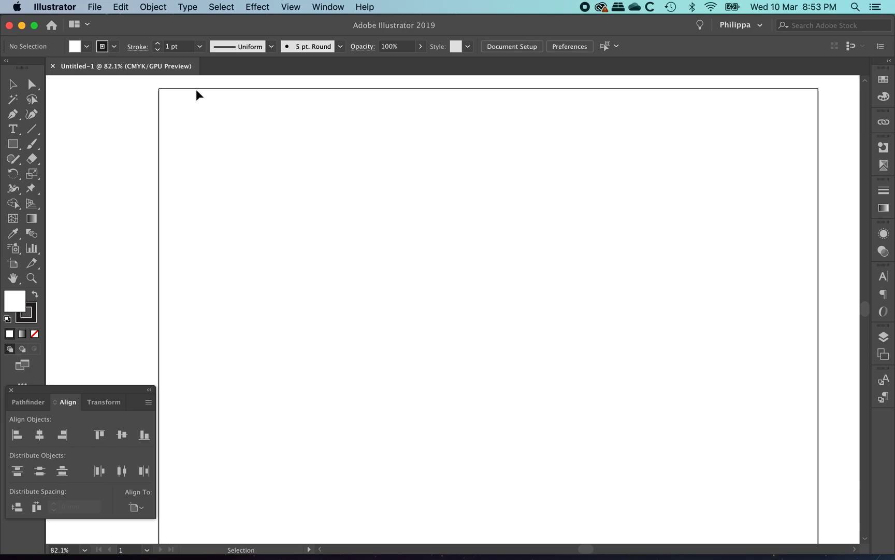
pyautogui.moveTo(68, 70)
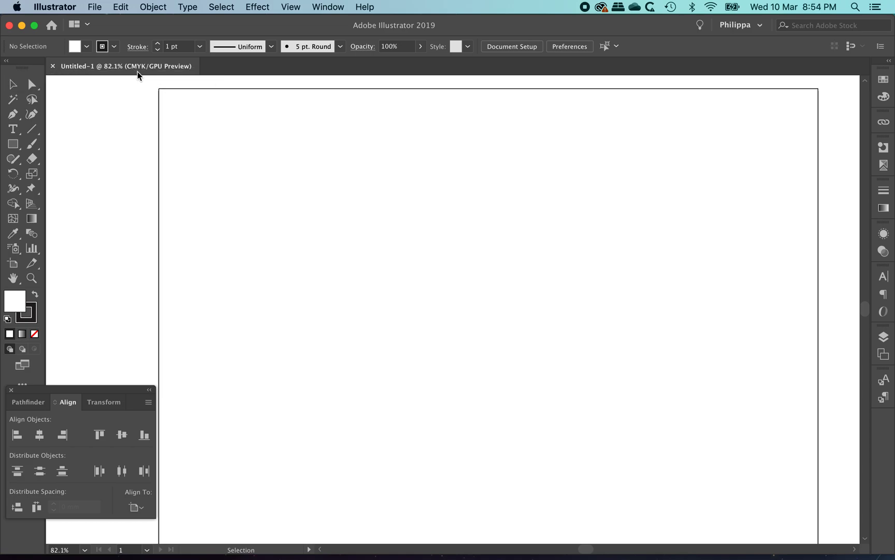
pyautogui.moveTo(132, 66)
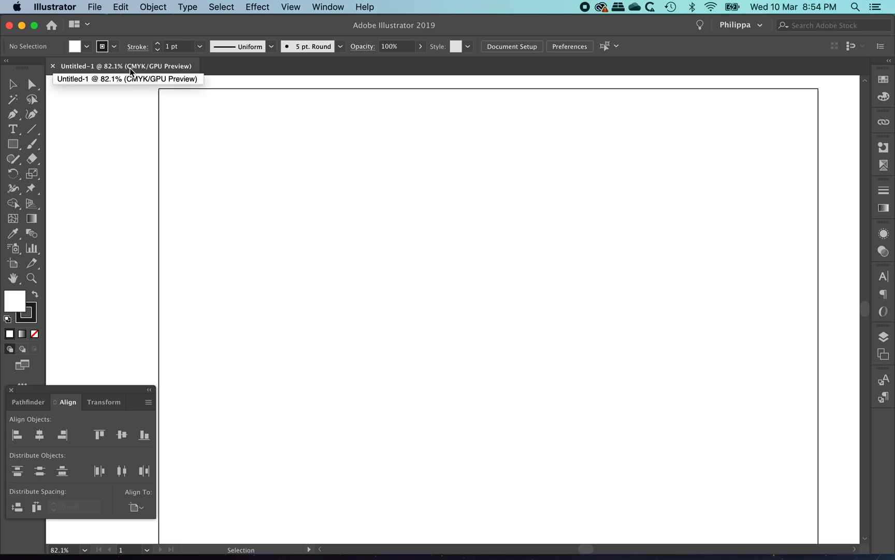
pyautogui.moveTo(143, 73)
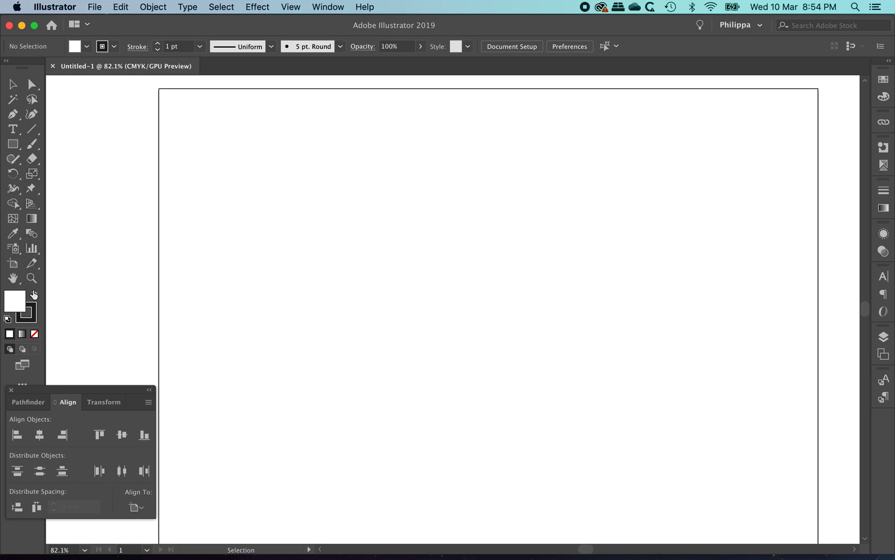
pyautogui.moveTo(13, 315)
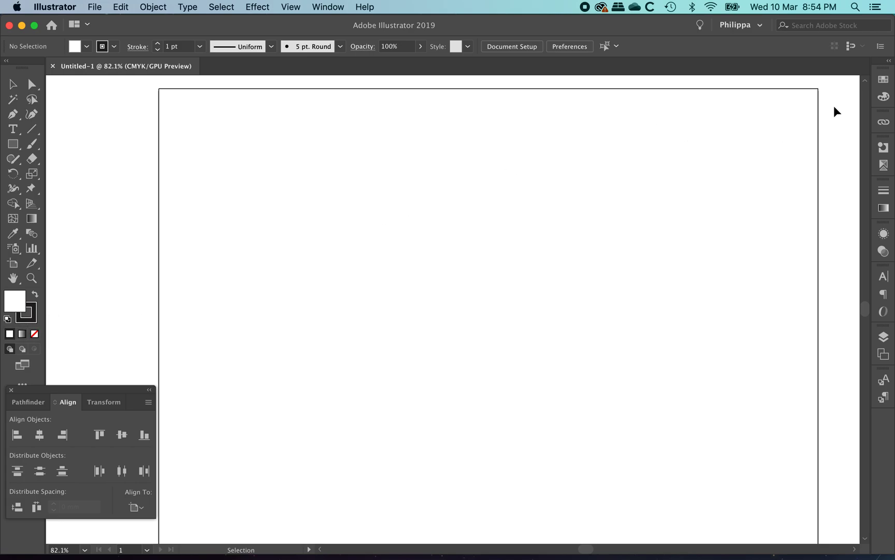
pyautogui.moveTo(889, 193)
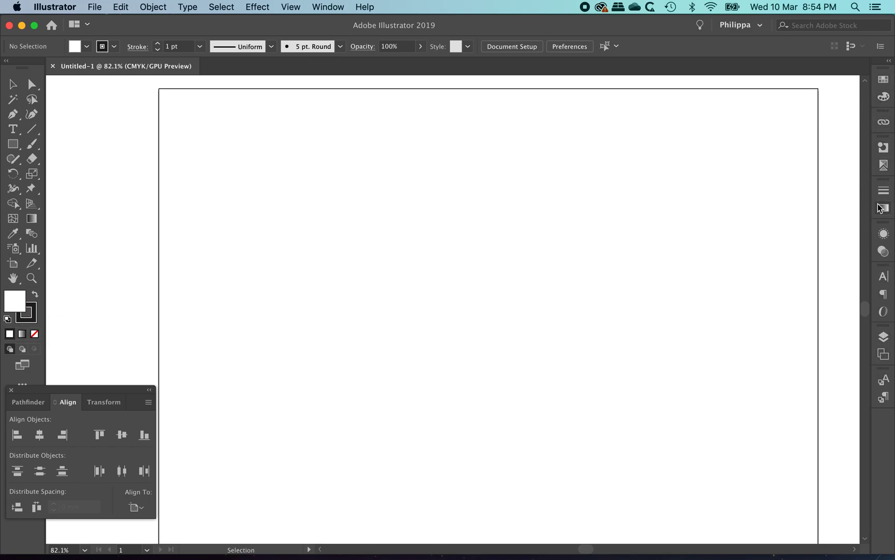
# - Browse the docked Stroke, Swatches and overprint panels, then bring out the Appearance panel
pyautogui.click(883, 189)
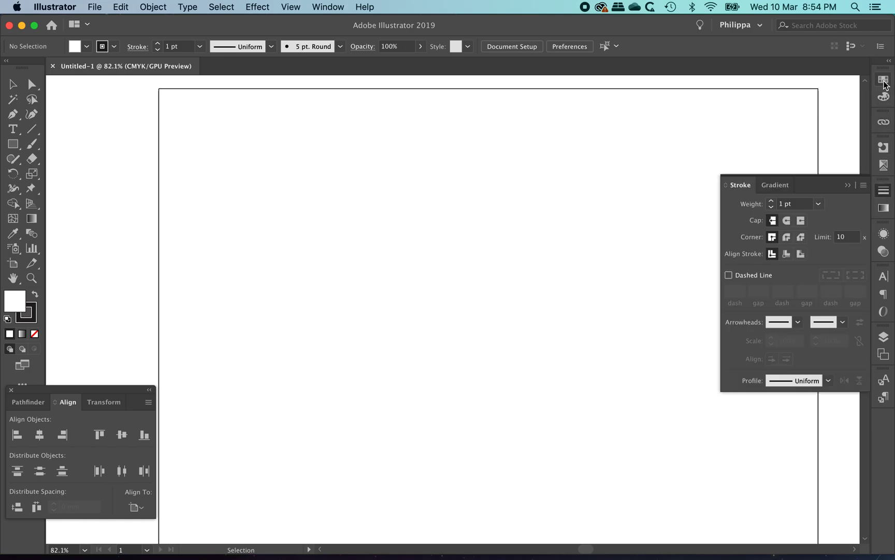
pyautogui.click(883, 124)
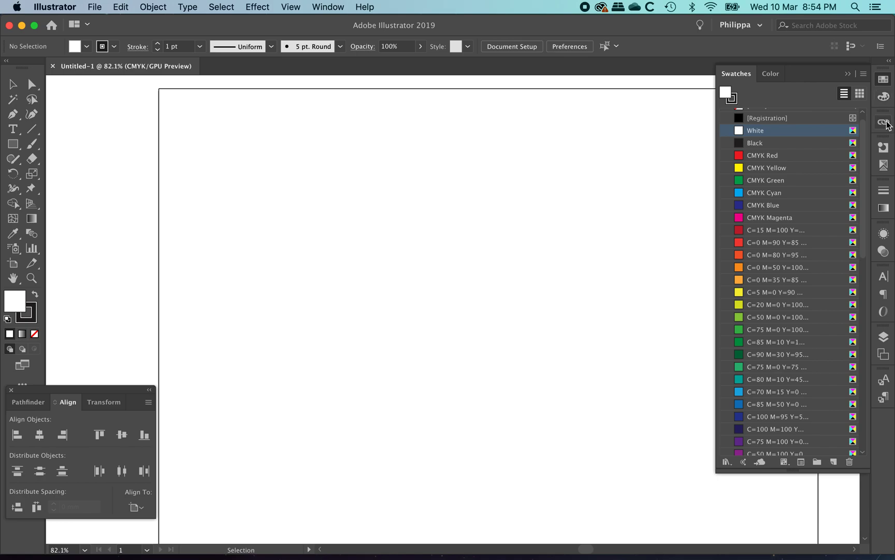
pyautogui.click(884, 165)
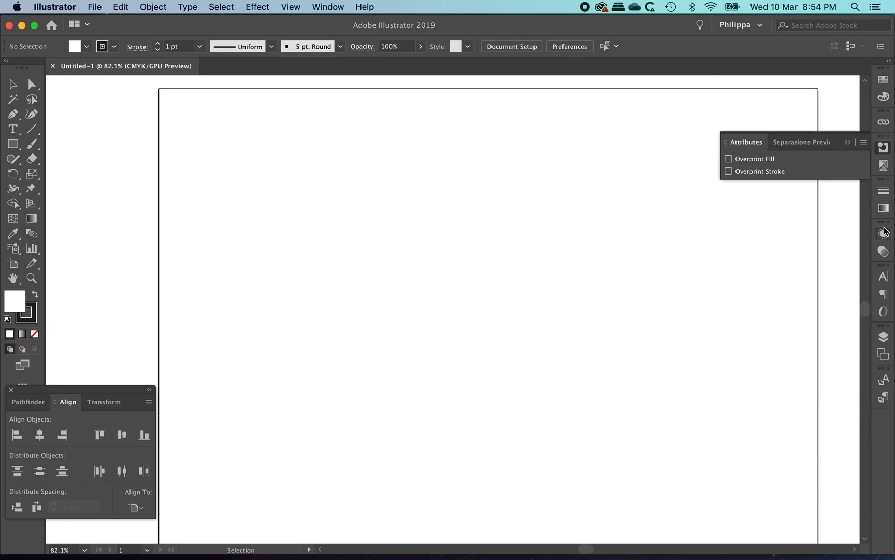
pyautogui.click(883, 233)
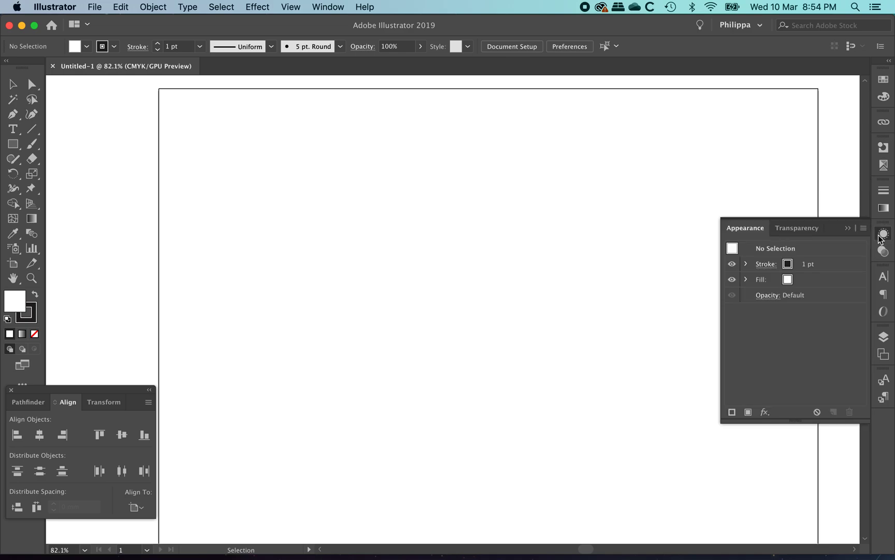
pyautogui.moveTo(881, 240)
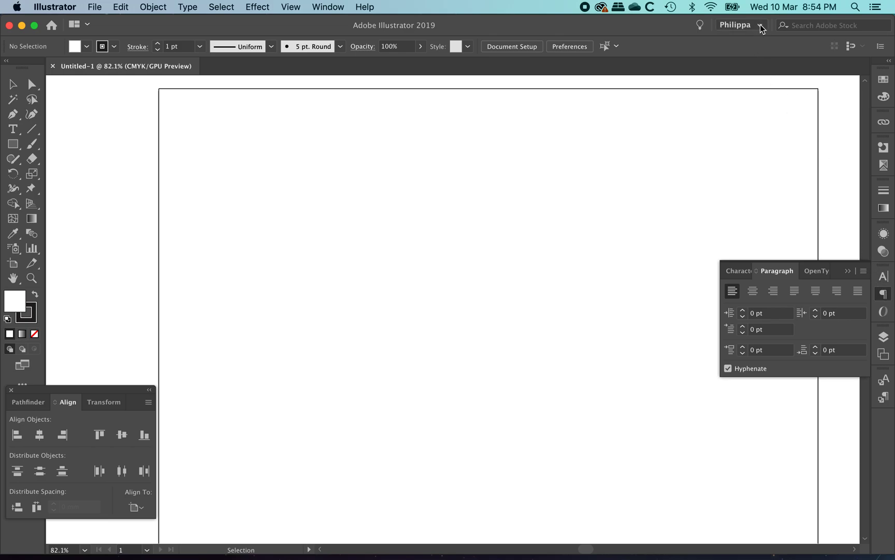
# - Switch the workspace to the Layout preset from the workspace switcher
pyautogui.click(741, 25)
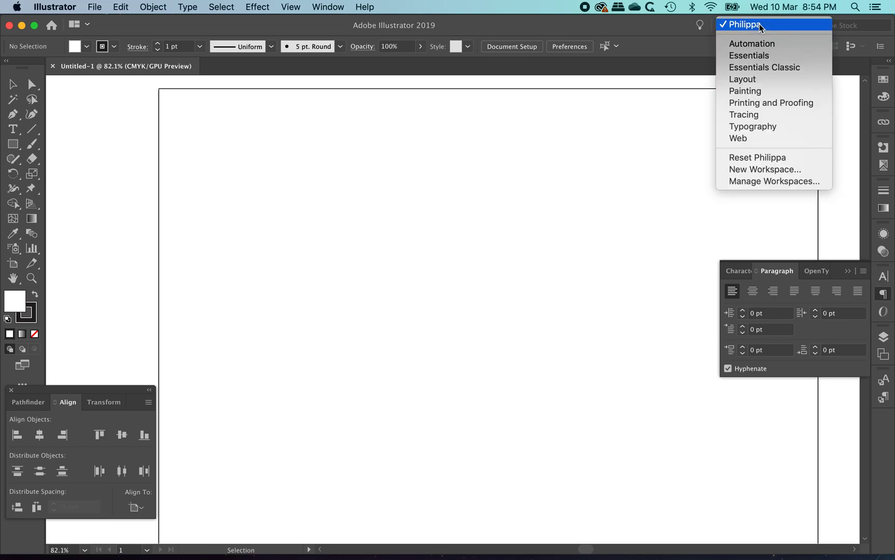
pyautogui.moveTo(748, 54)
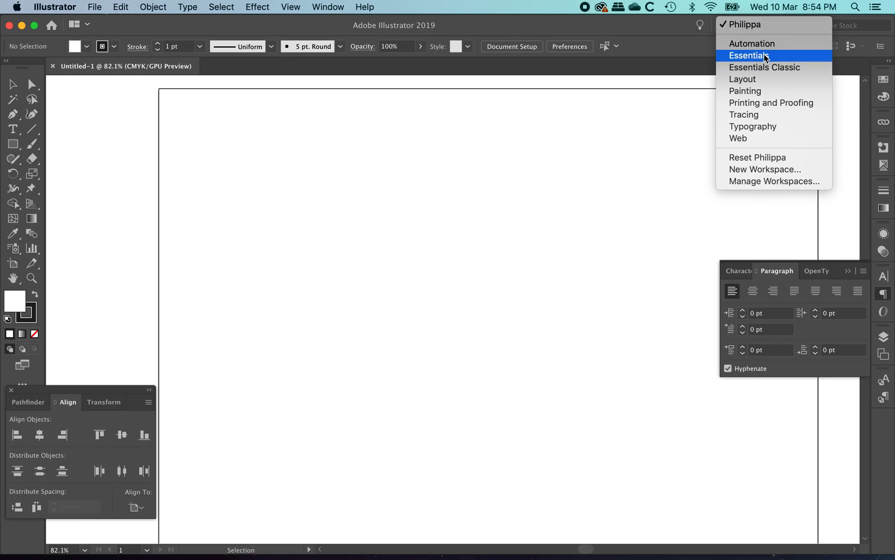
pyautogui.moveTo(774, 137)
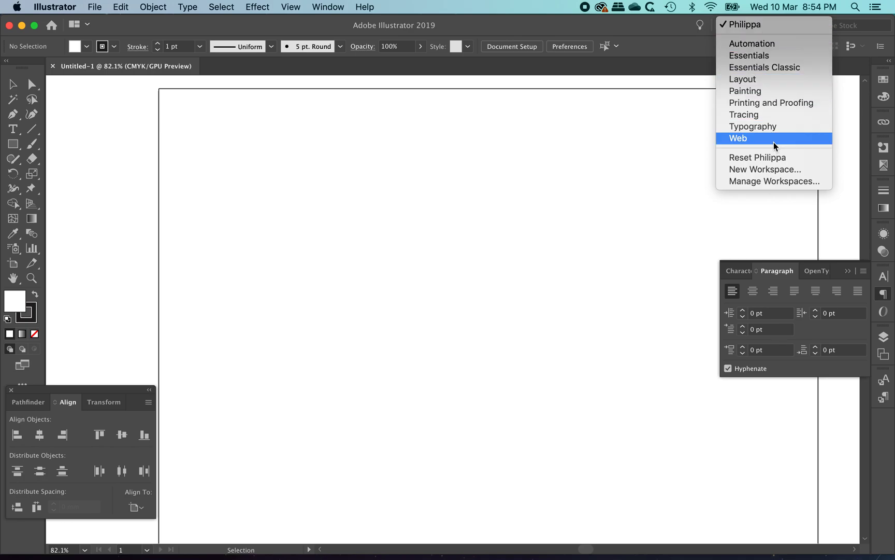
pyautogui.moveTo(742, 79)
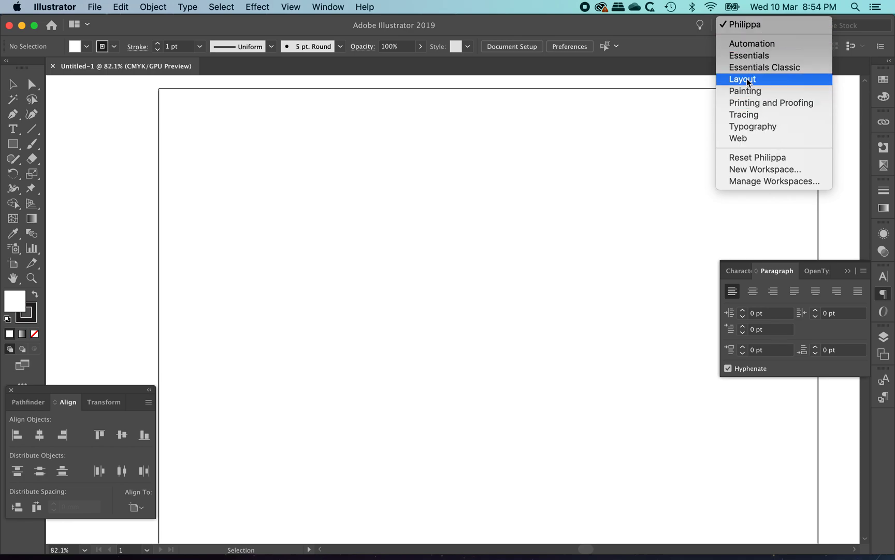
pyautogui.click(742, 78)
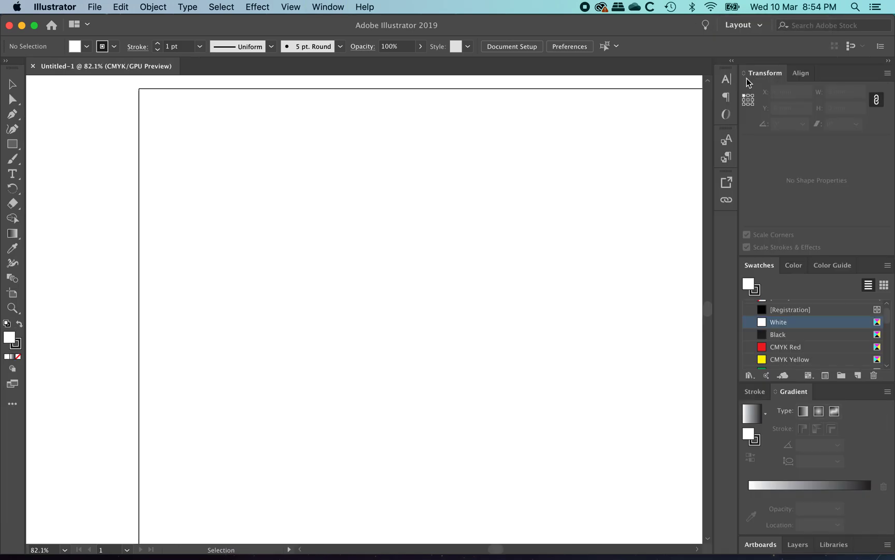
pyautogui.moveTo(496, 281)
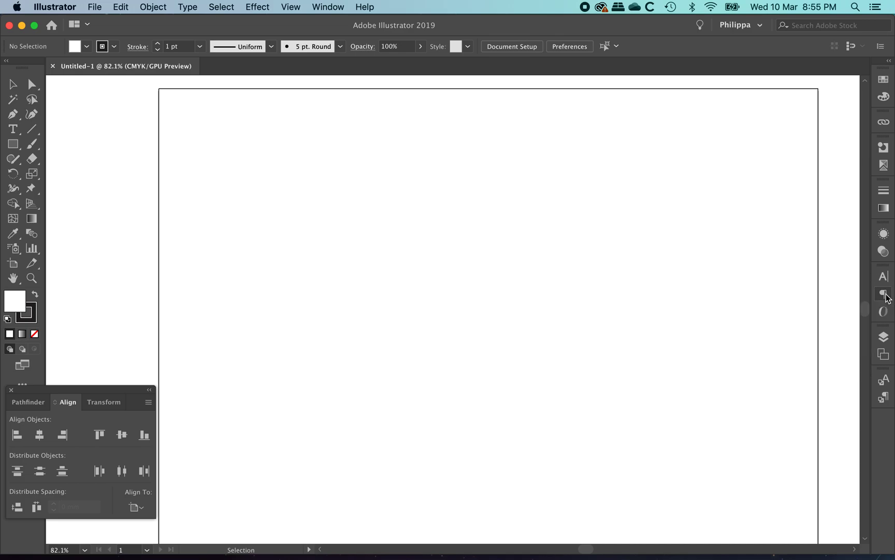
pyautogui.click(883, 337)
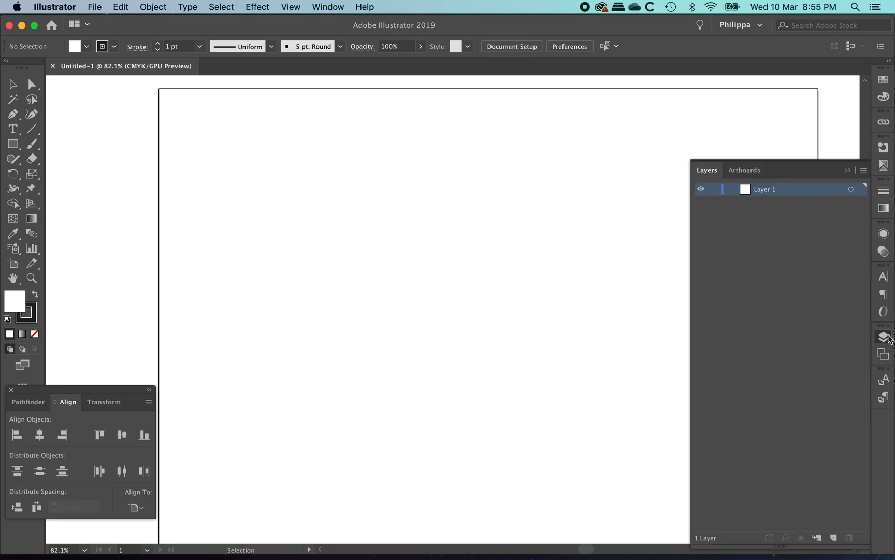
pyautogui.moveTo(883, 337)
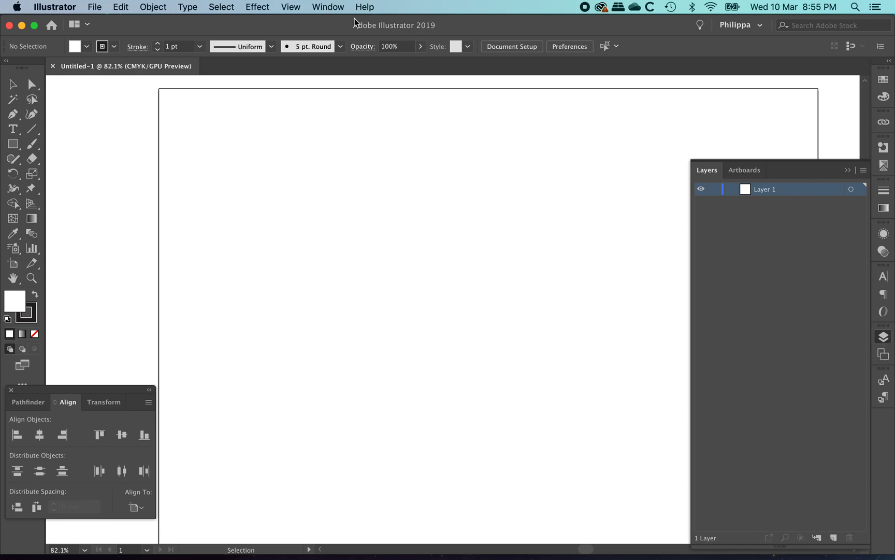
pyautogui.click(327, 7)
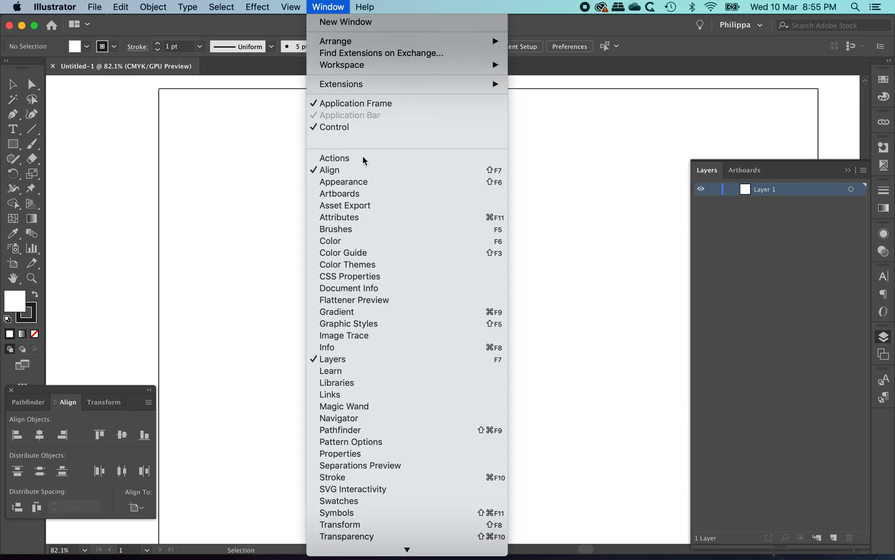
pyautogui.moveTo(375, 358)
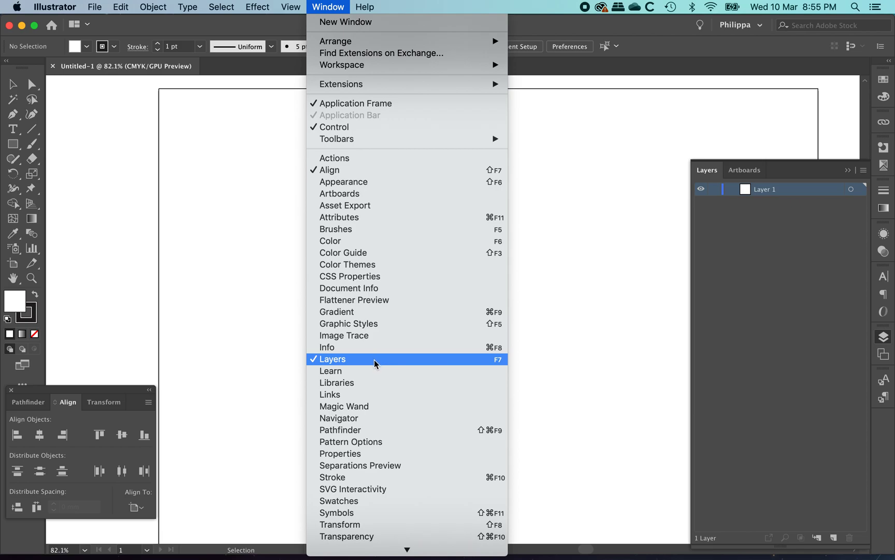
pyautogui.moveTo(343, 361)
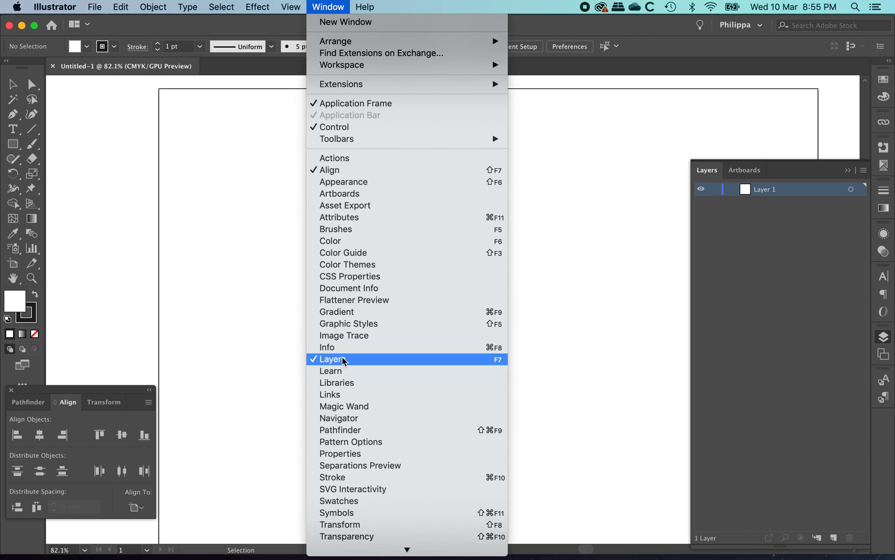
pyautogui.moveTo(498, 365)
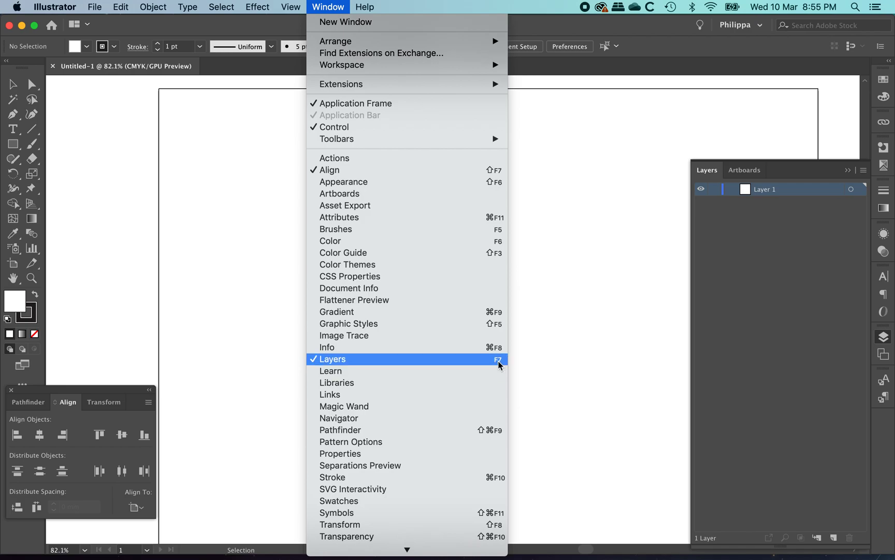
pyautogui.click(333, 359)
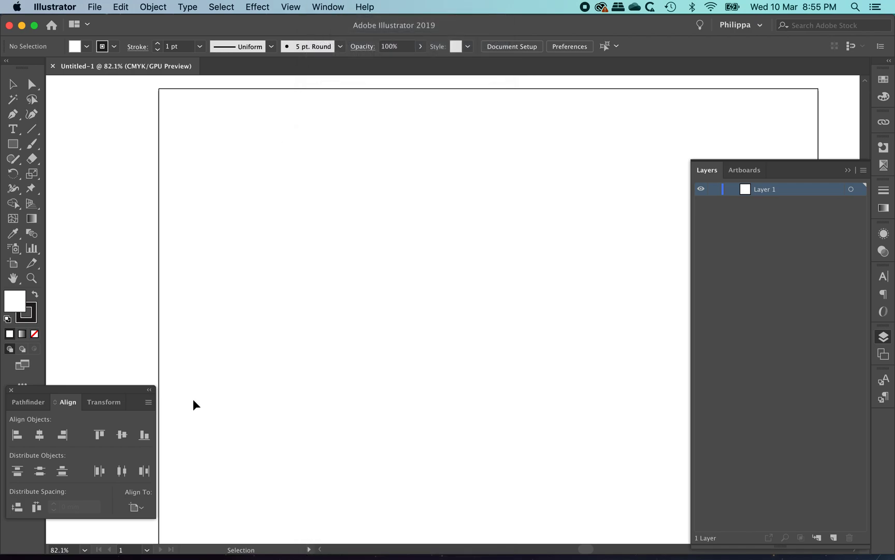
pyautogui.moveTo(80, 390); pyautogui.dragTo(166, 254)
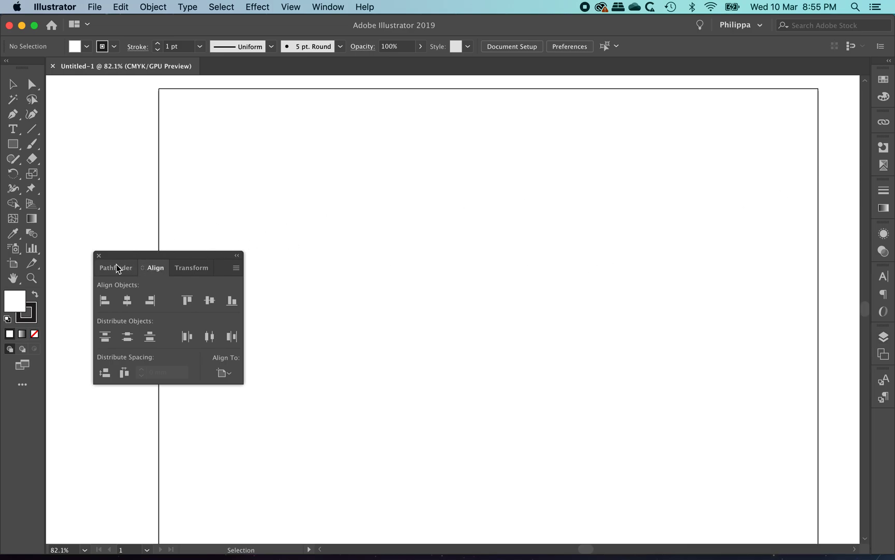
pyautogui.moveTo(120, 273)
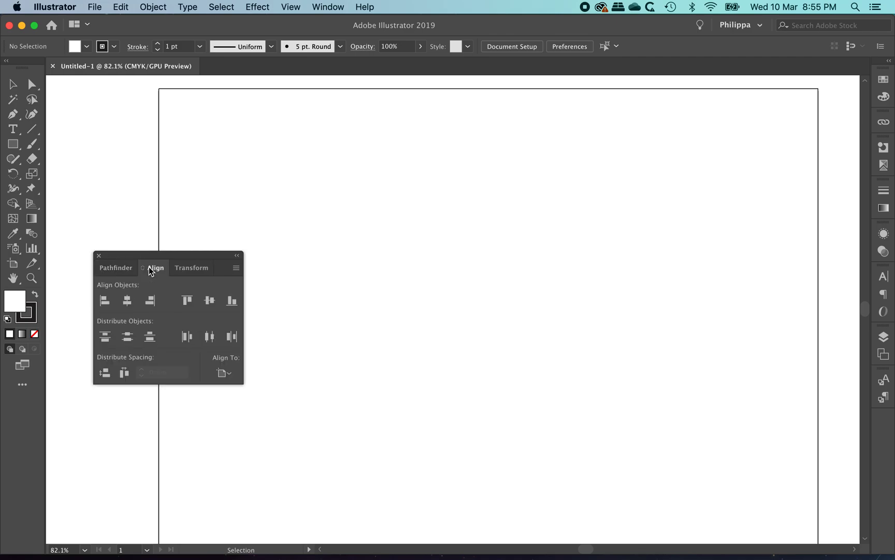
pyautogui.click(192, 268)
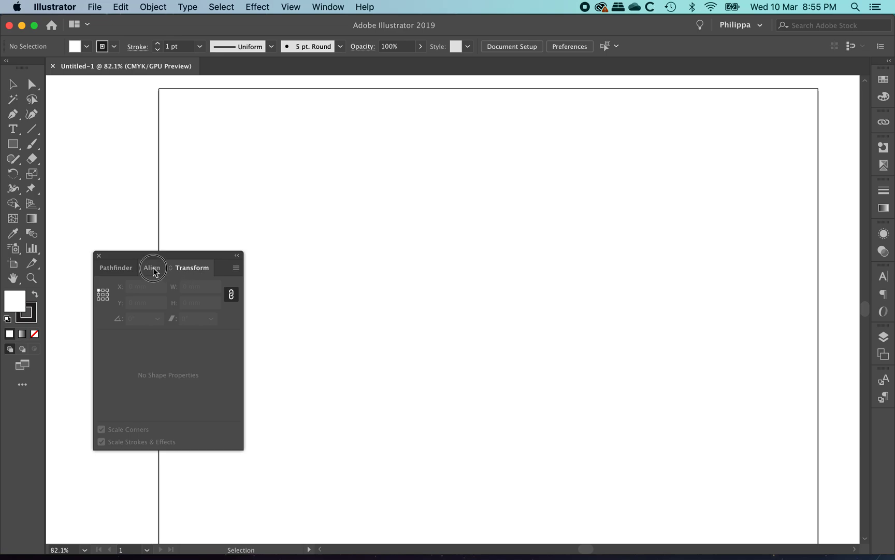
pyautogui.click(152, 268)
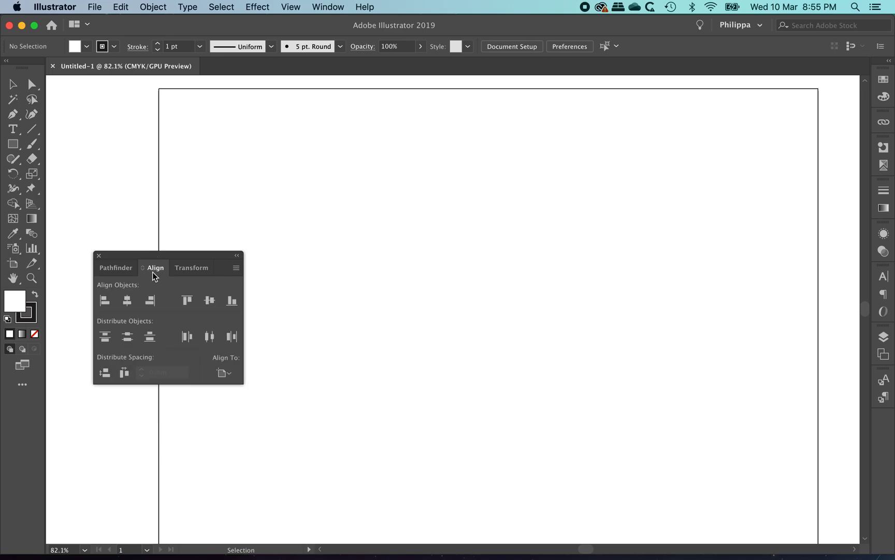
pyautogui.moveTo(144, 272)
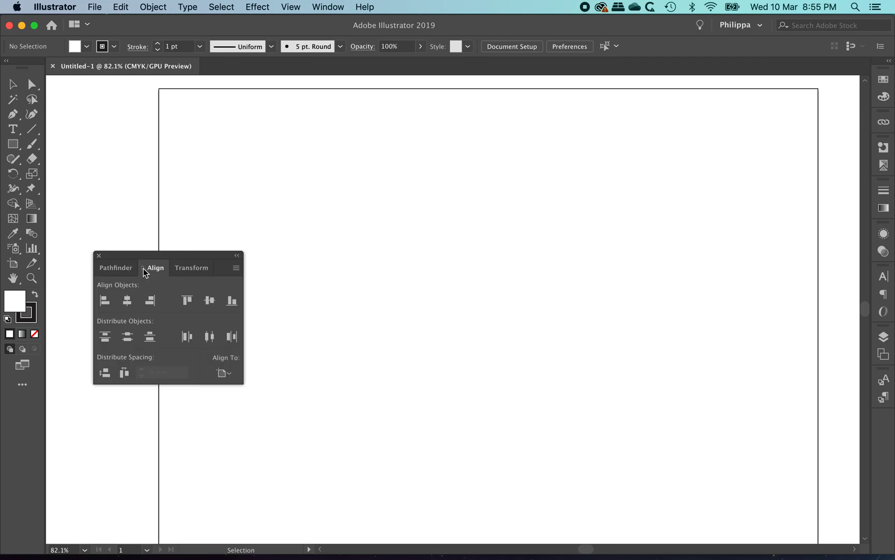
pyautogui.click(236, 256)
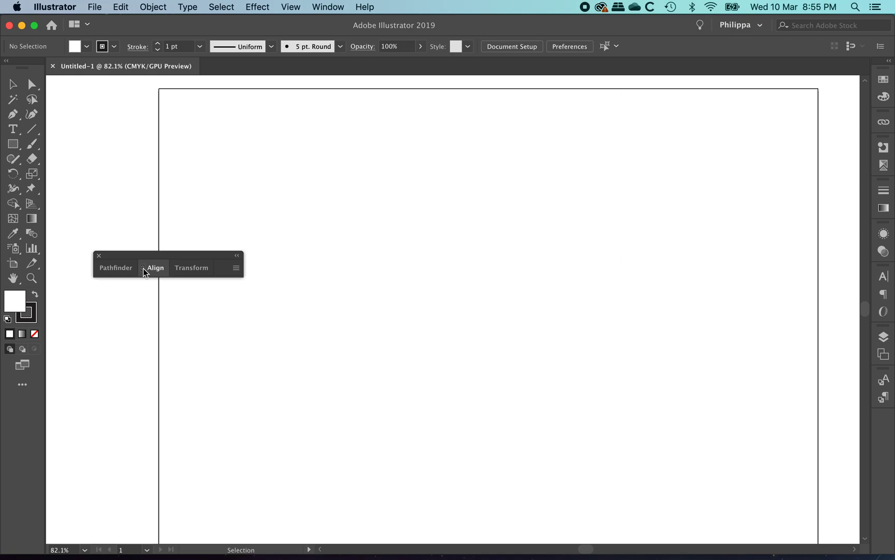
pyautogui.click(154, 268)
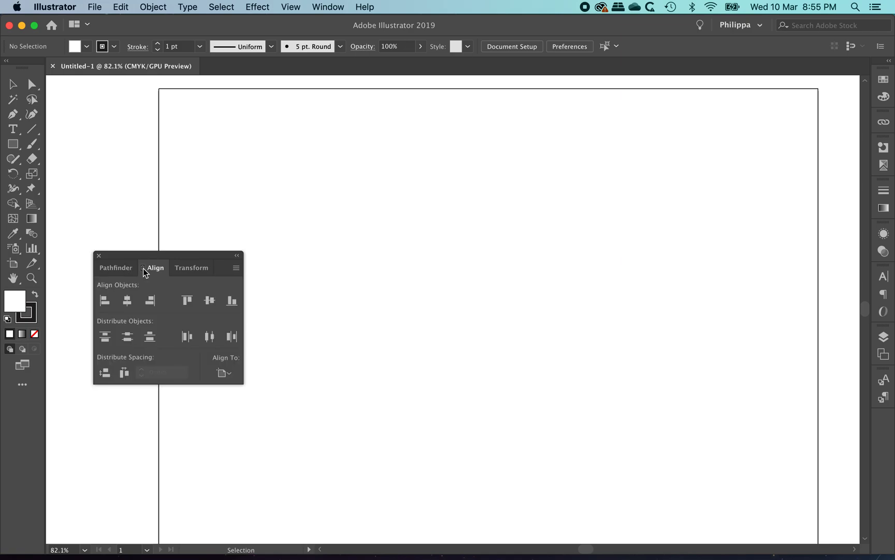
pyautogui.moveTo(117, 347)
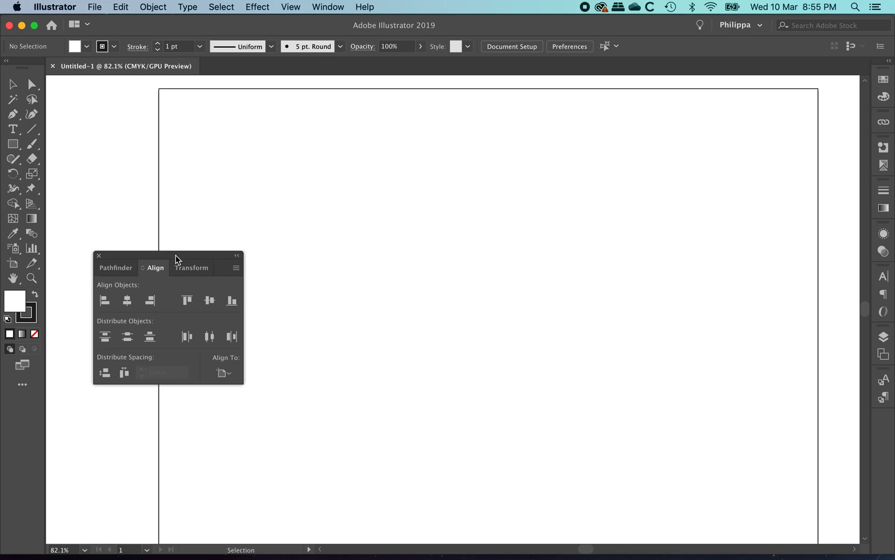
pyautogui.moveTo(177, 257); pyautogui.dragTo(93, 401)
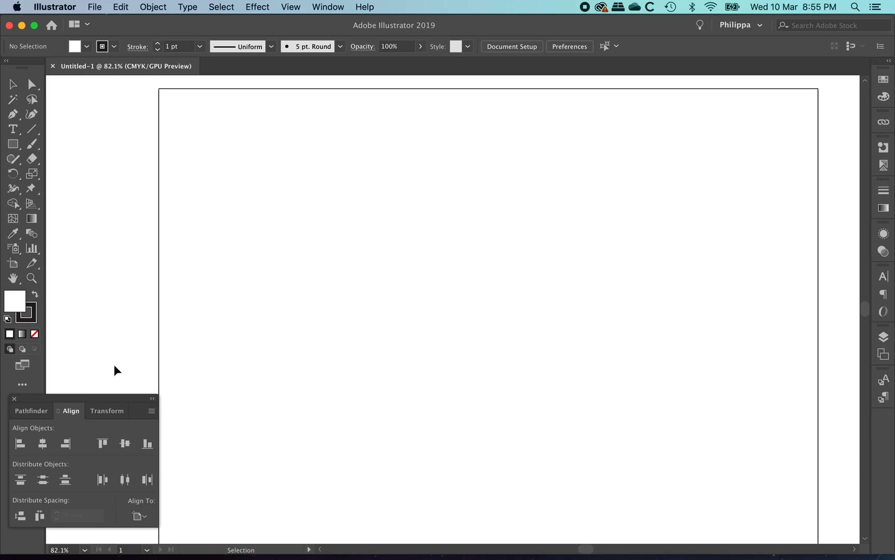
pyautogui.moveTo(225, 270)
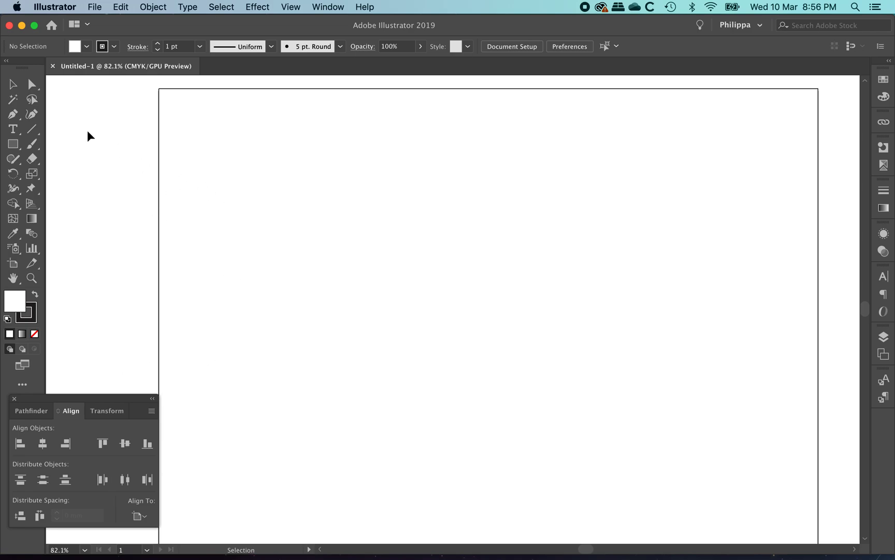
pyautogui.moveTo(13, 85)
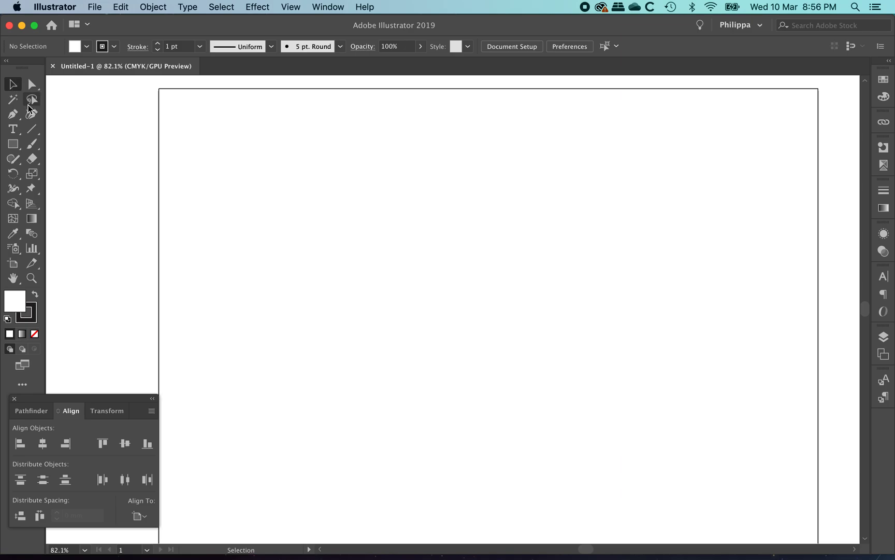
pyautogui.moveTo(13, 84)
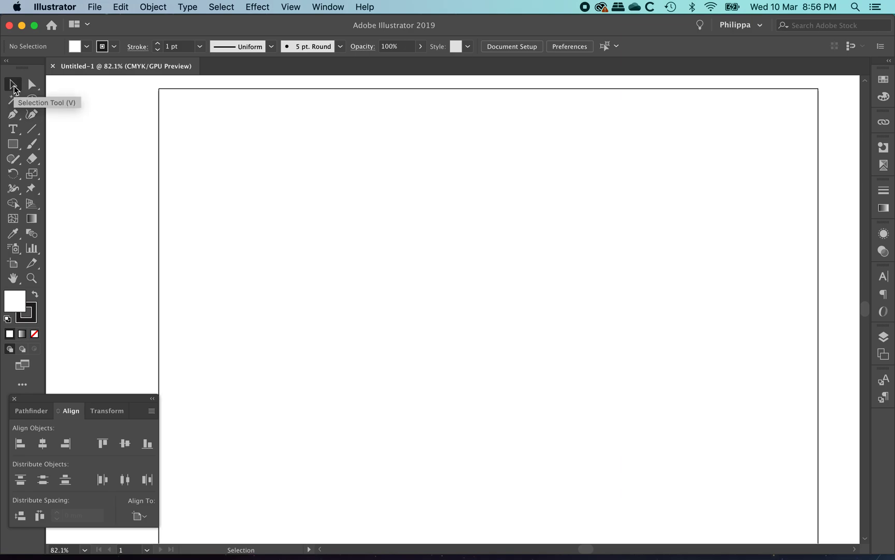
pyautogui.moveTo(361, 231)
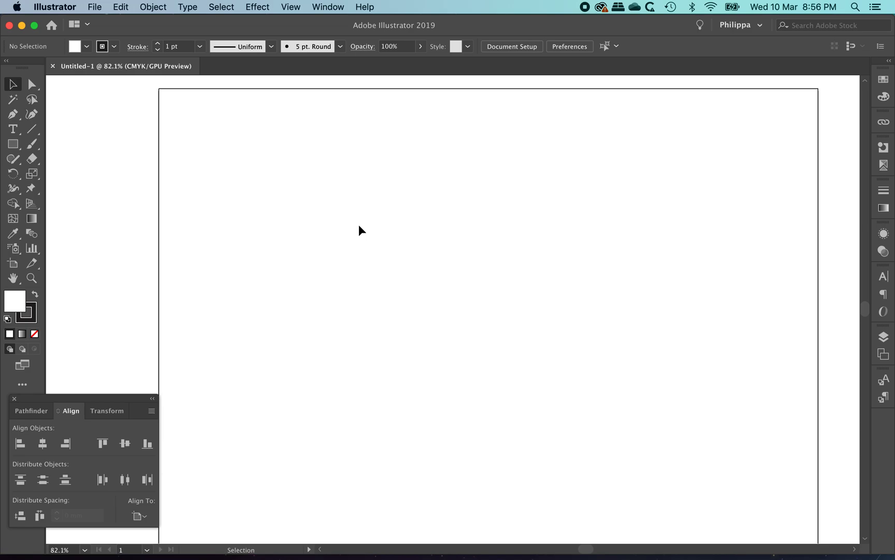
pyautogui.moveTo(414, 200)
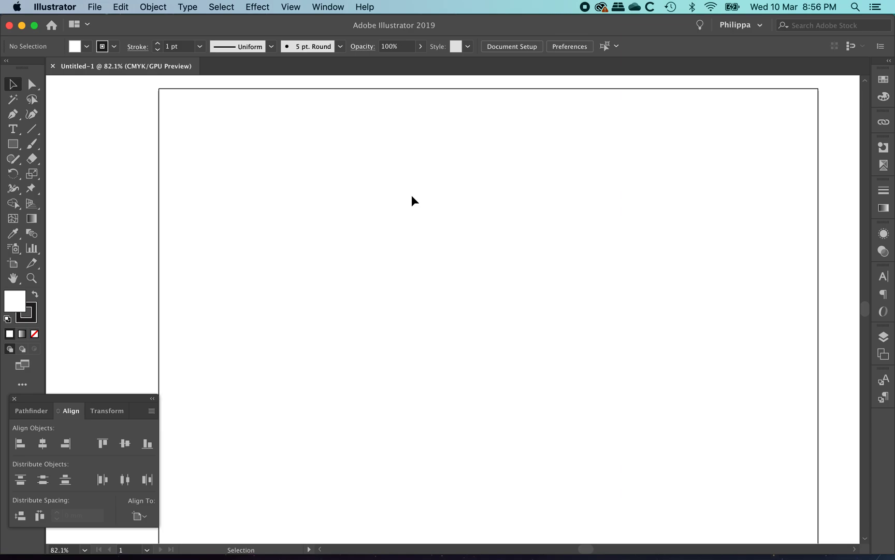
pyautogui.moveTo(495, 264)
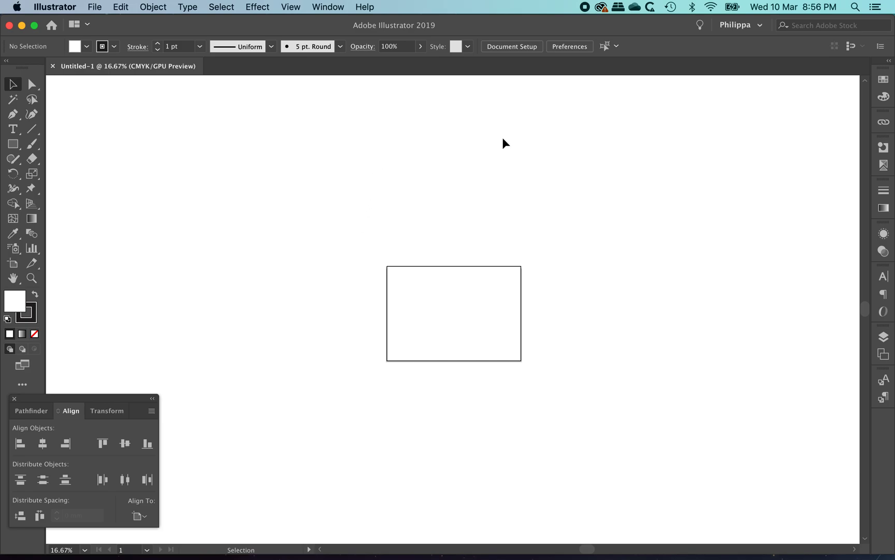
pyautogui.moveTo(516, 198)
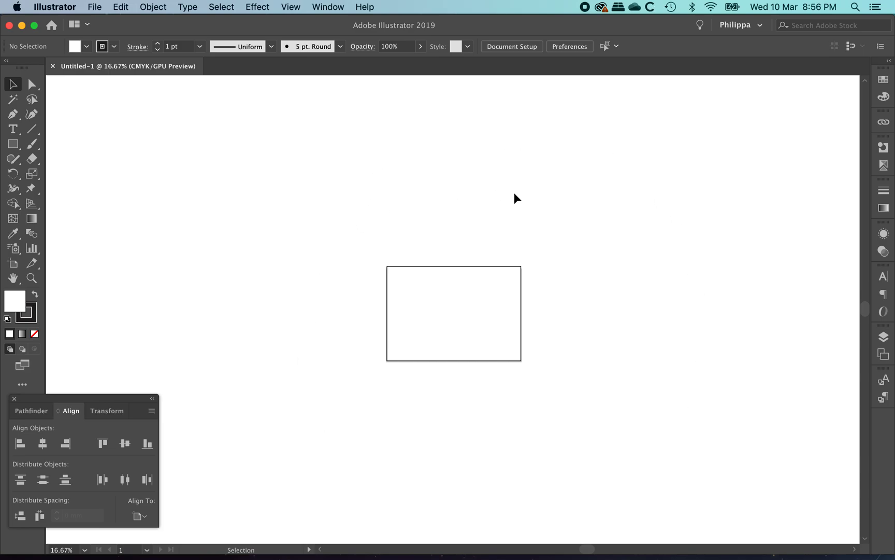
pyautogui.moveTo(567, 293)
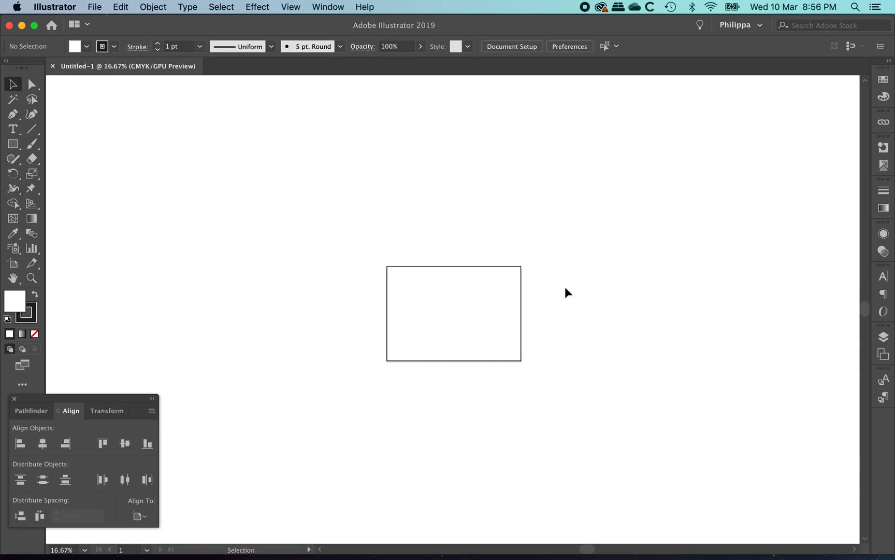
pyautogui.moveTo(637, 391)
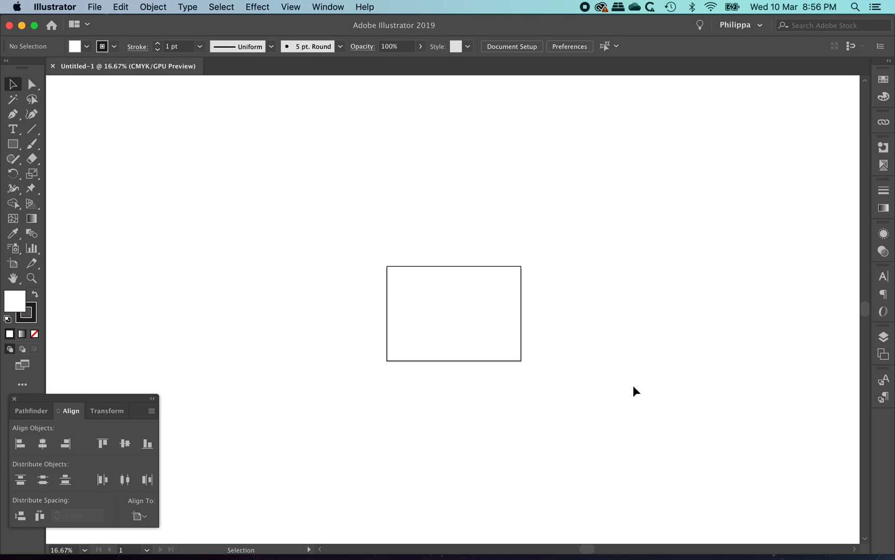
pyautogui.moveTo(454, 283)
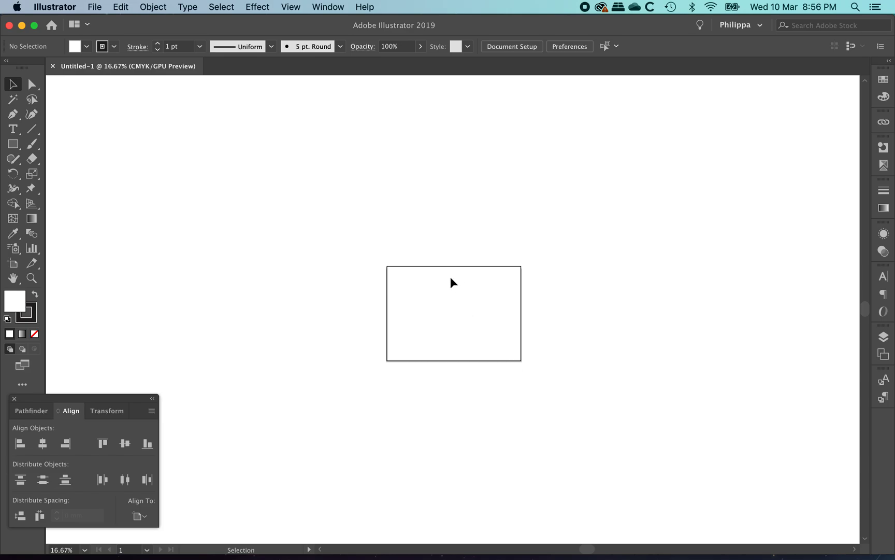
pyautogui.moveTo(608, 246)
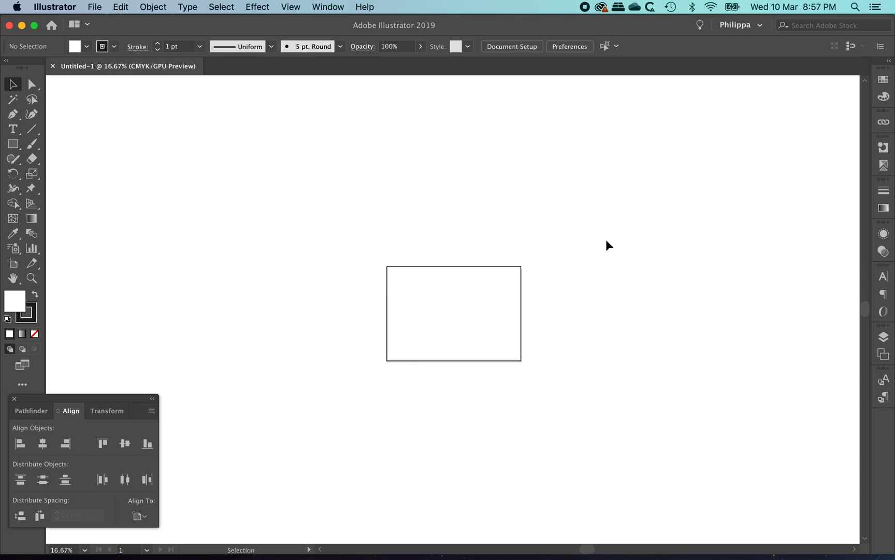
pyautogui.moveTo(614, 368)
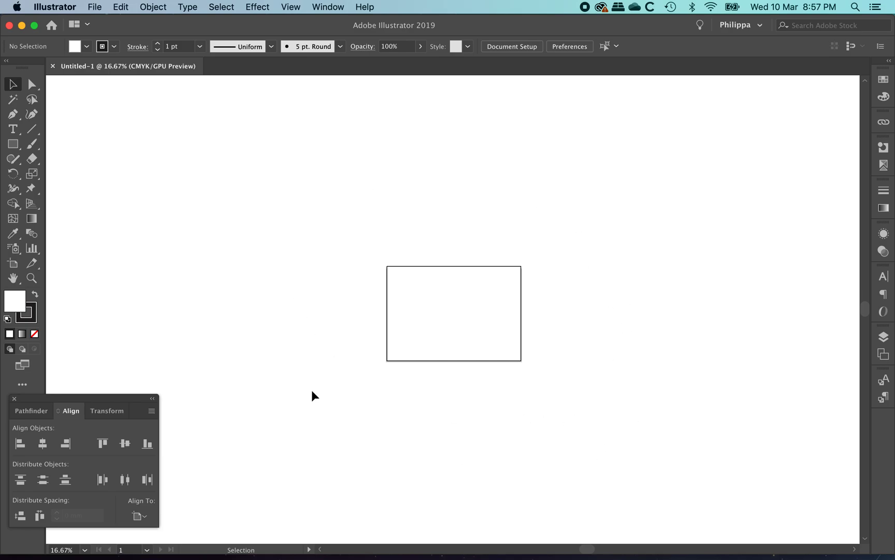
pyautogui.moveTo(178, 208)
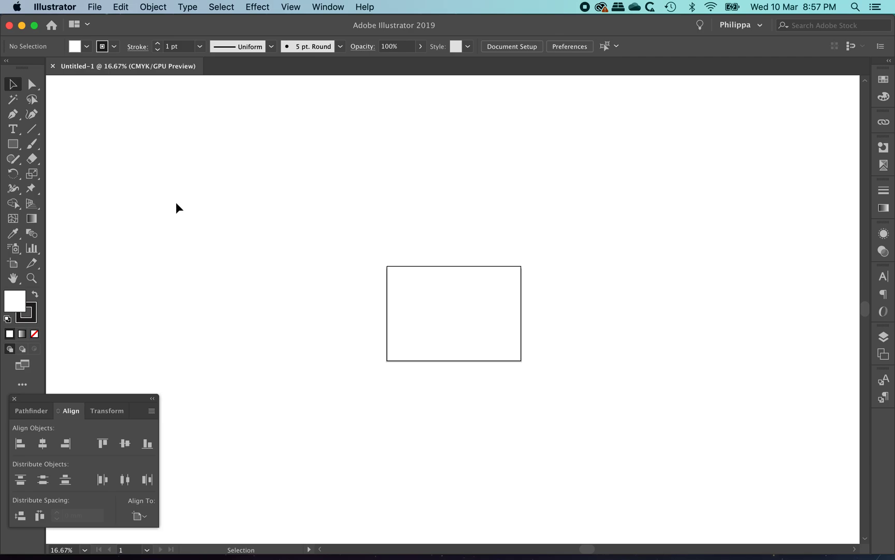
pyautogui.moveTo(120, 10)
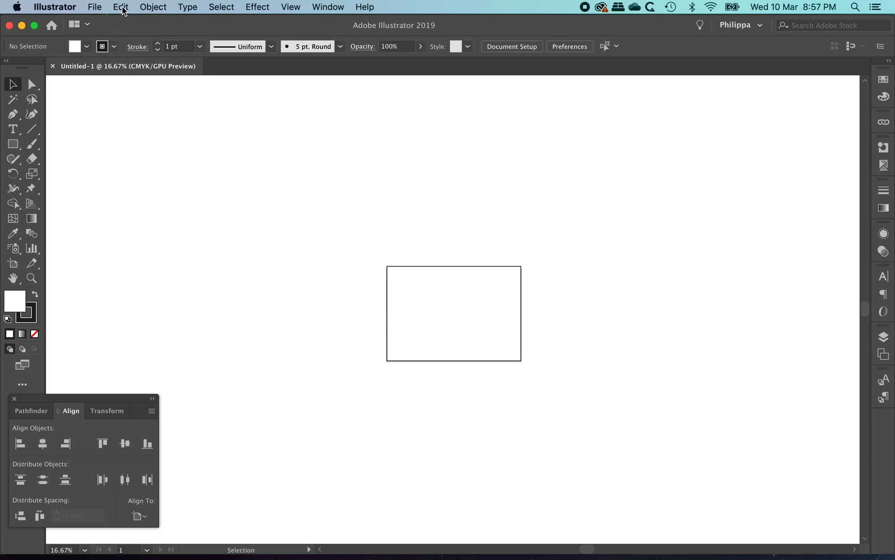
# - Reach the User Interface preferences via Illustrator > Preferences > General
pyautogui.click(120, 8)
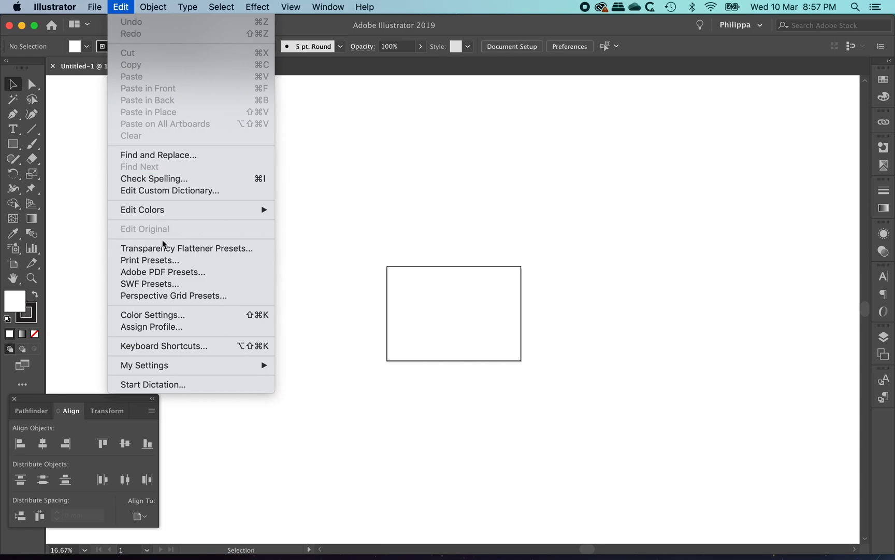
pyautogui.click(55, 6)
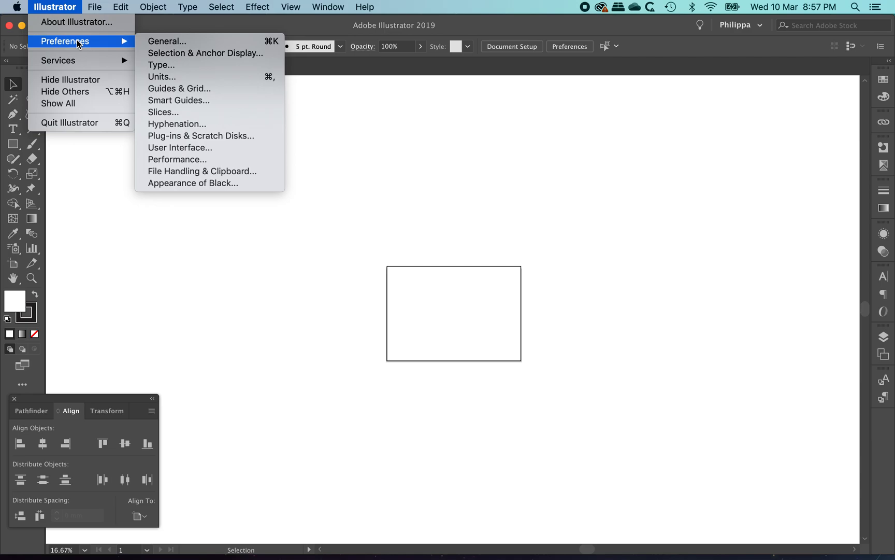
pyautogui.click(166, 42)
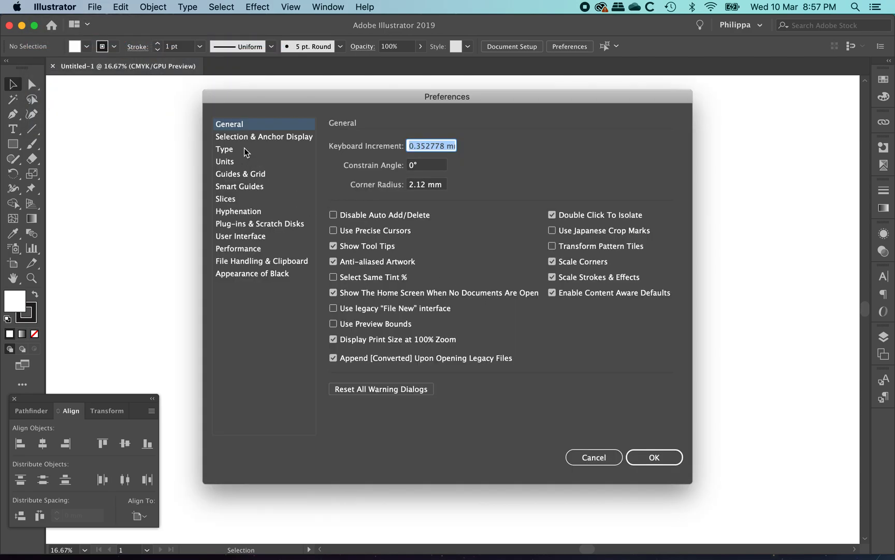
pyautogui.moveTo(262, 149)
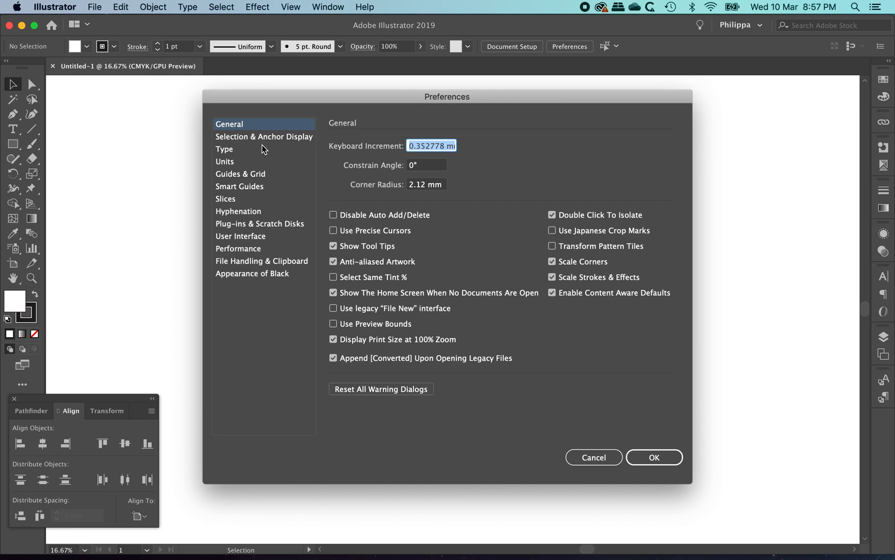
pyautogui.moveTo(253, 239)
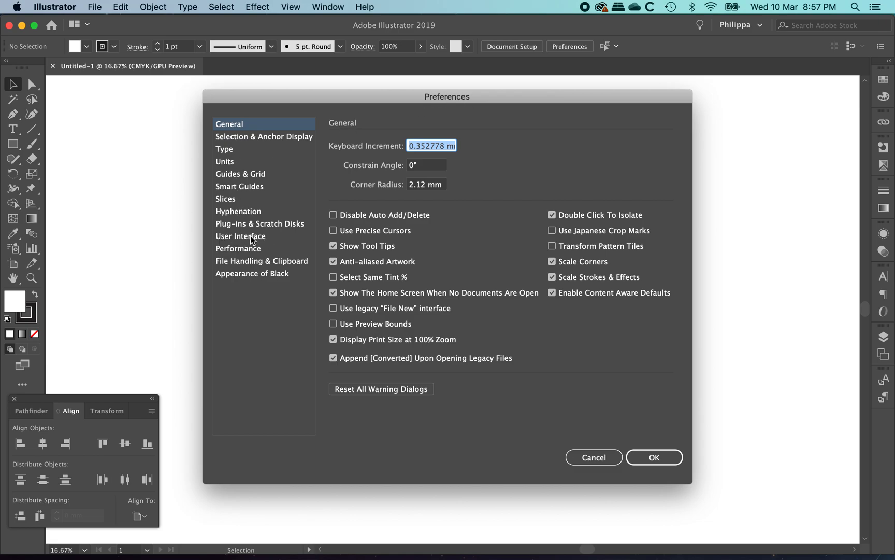
pyautogui.click(240, 237)
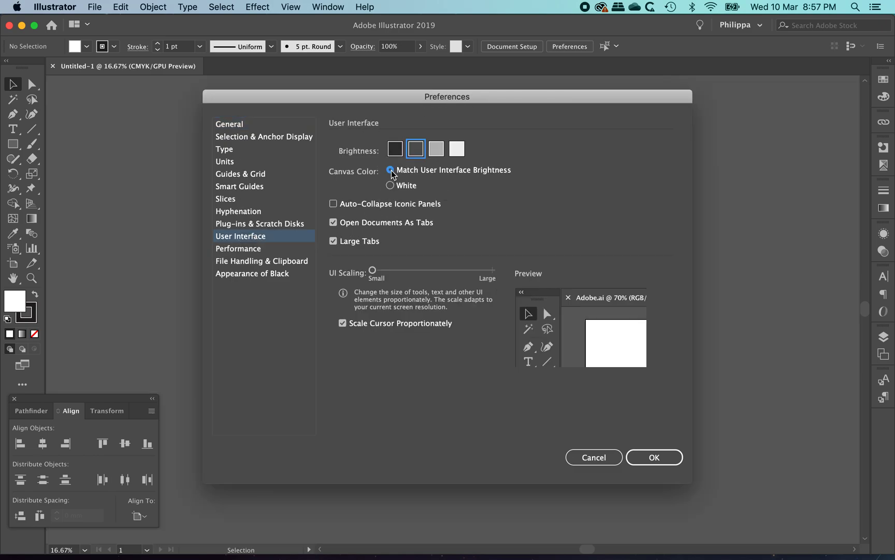
# - Set Canvas Color to White and confirm the preference settings with OK
pyautogui.moveTo(447, 96); pyautogui.dragTo(624, 127)
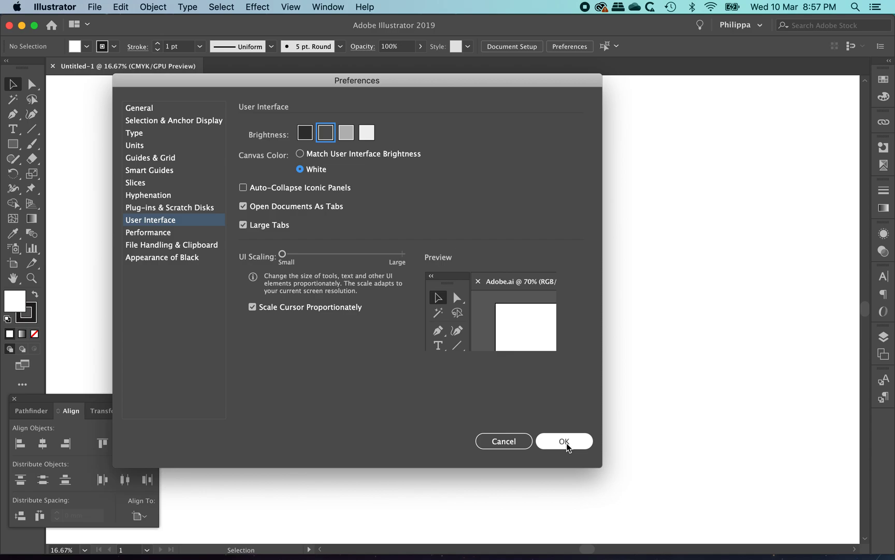
pyautogui.moveTo(134, 125)
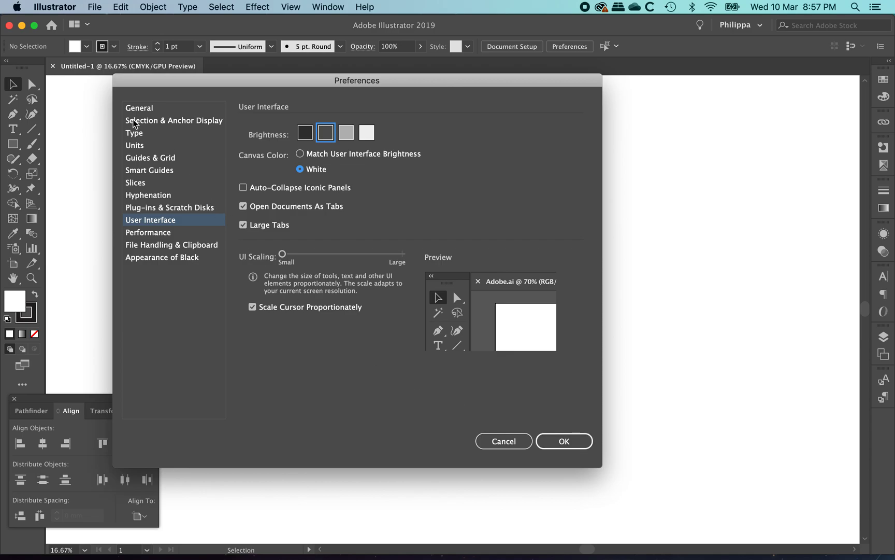
pyautogui.moveTo(139, 113)
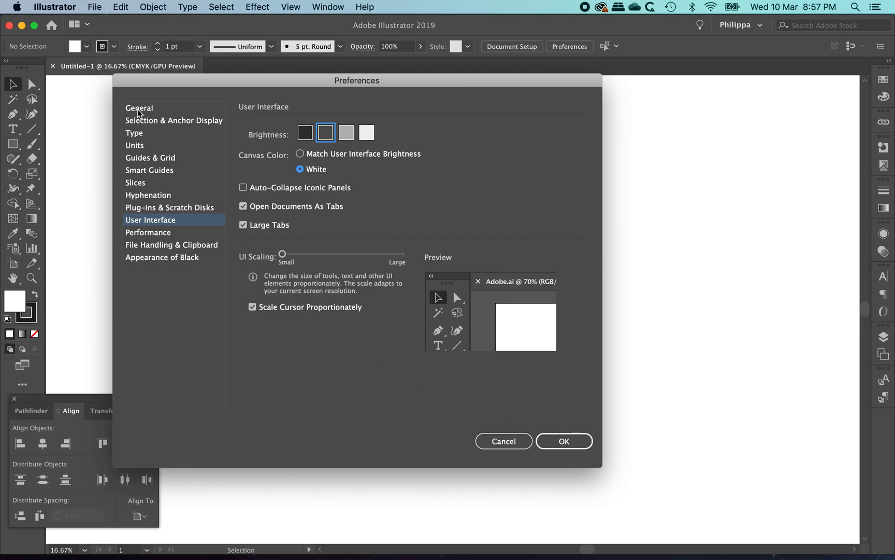
pyautogui.click(139, 108)
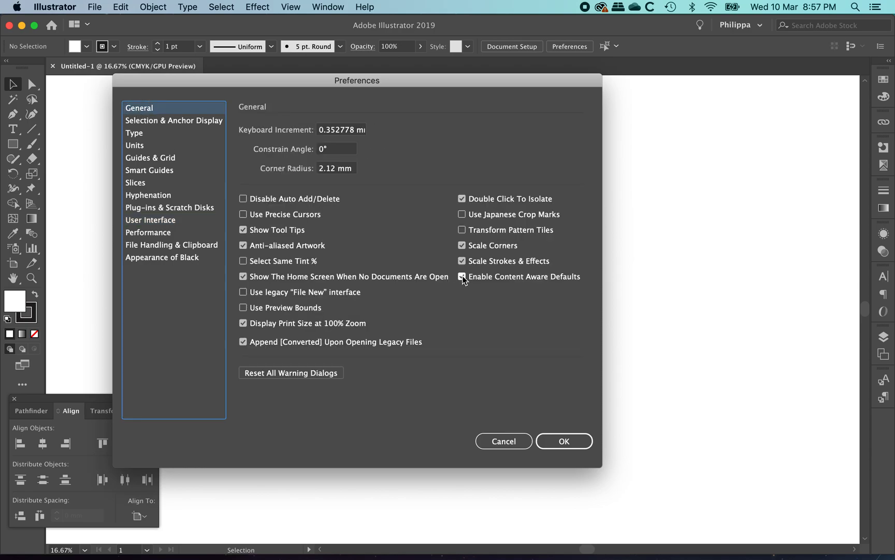
pyautogui.click(462, 277)
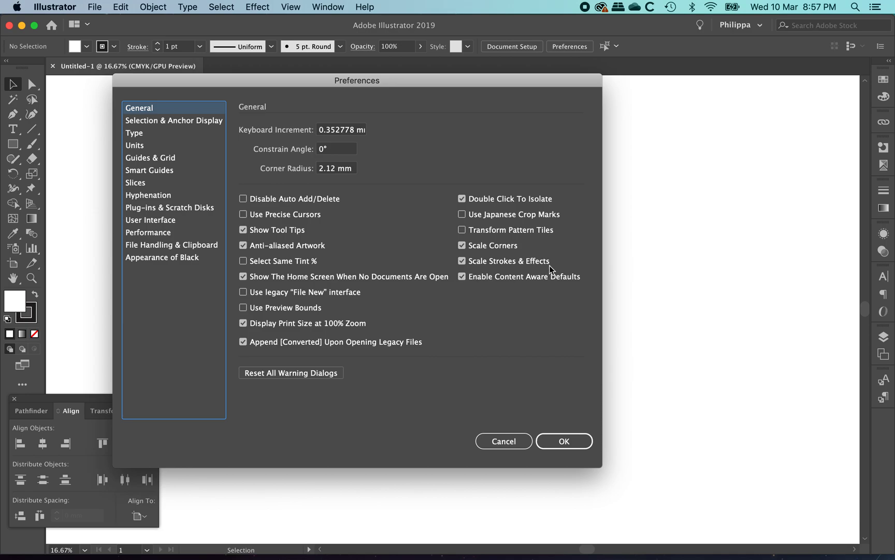
pyautogui.moveTo(521, 275)
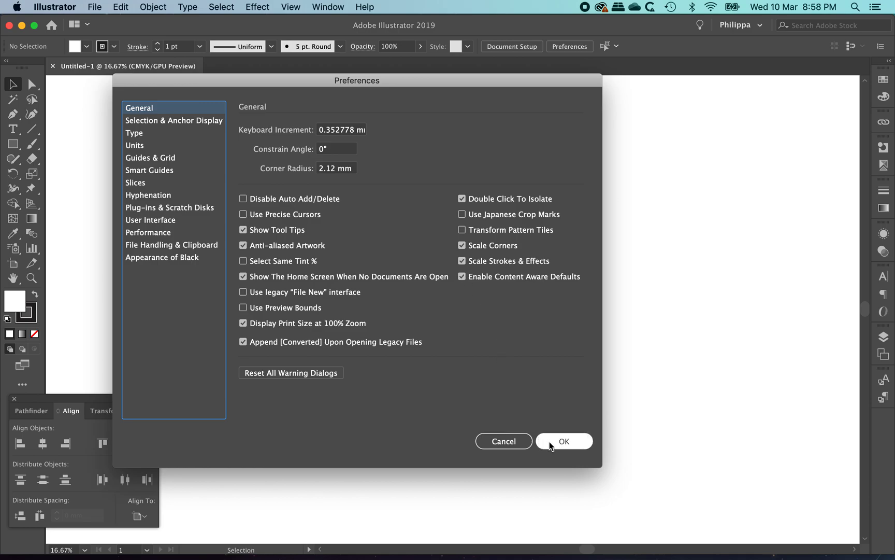
pyautogui.click(563, 440)
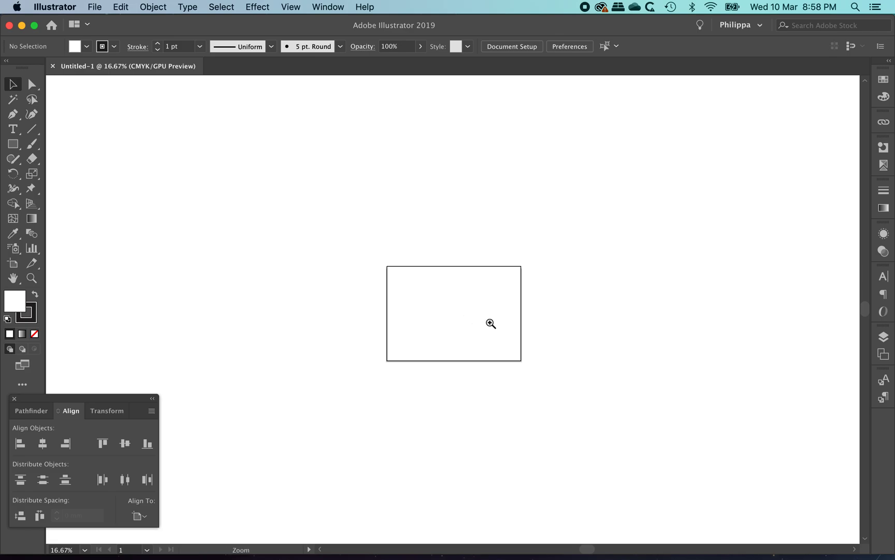
# - Zoom the artboard in to 33.33% and show the View menu's zoom commands
pyautogui.click(490, 323)
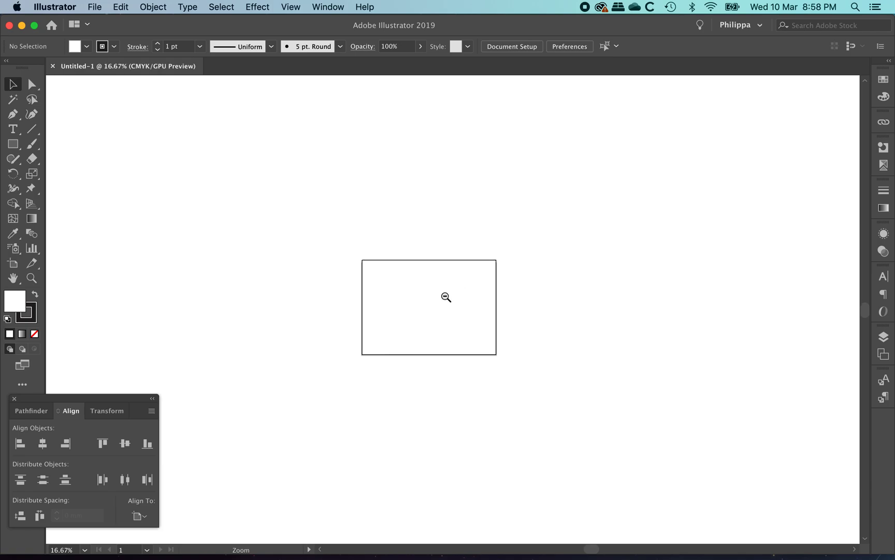
pyautogui.click(445, 298)
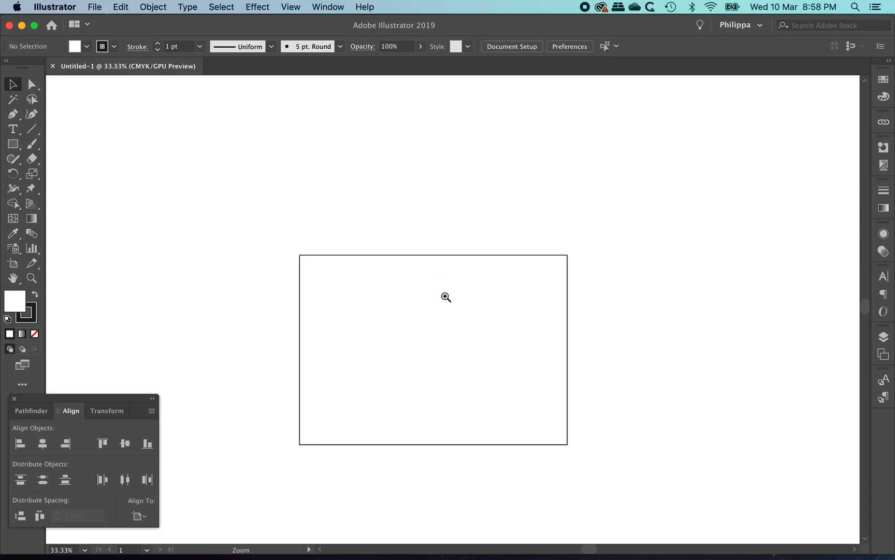
pyautogui.click(291, 7)
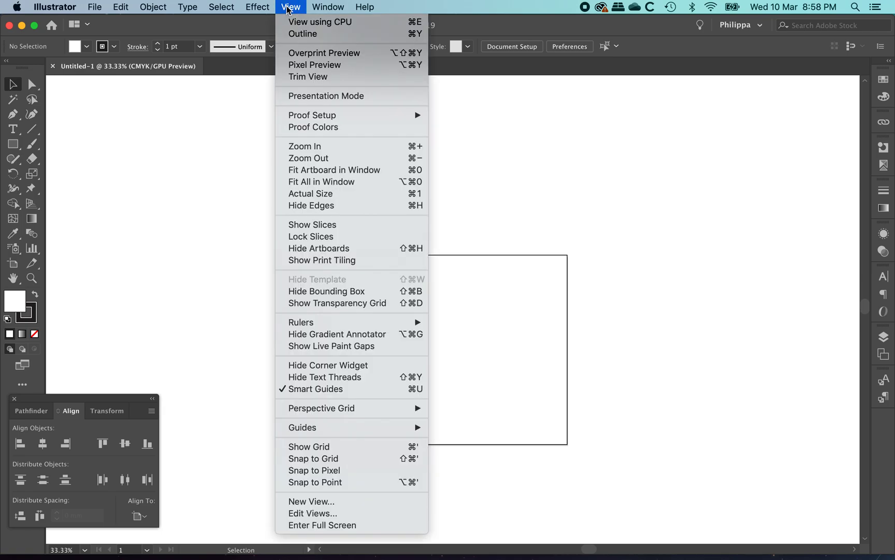
pyautogui.moveTo(320, 146)
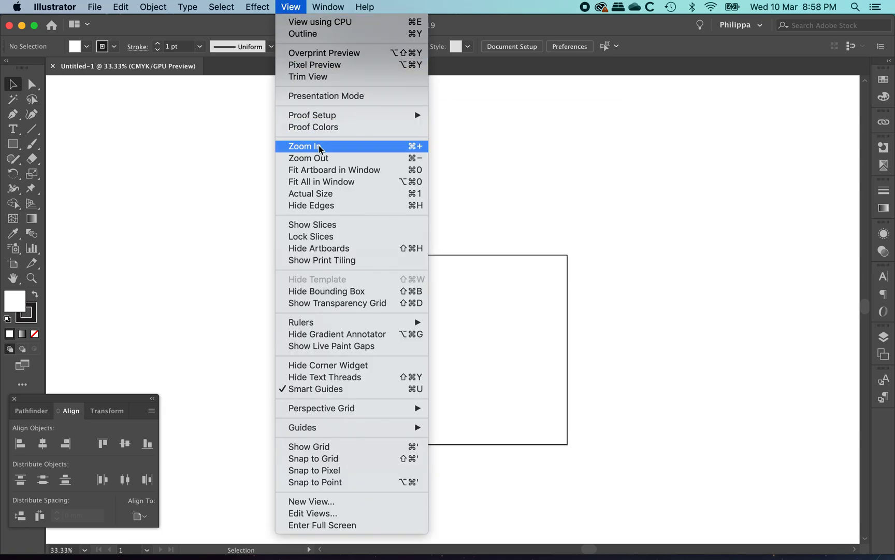
pyautogui.moveTo(321, 158)
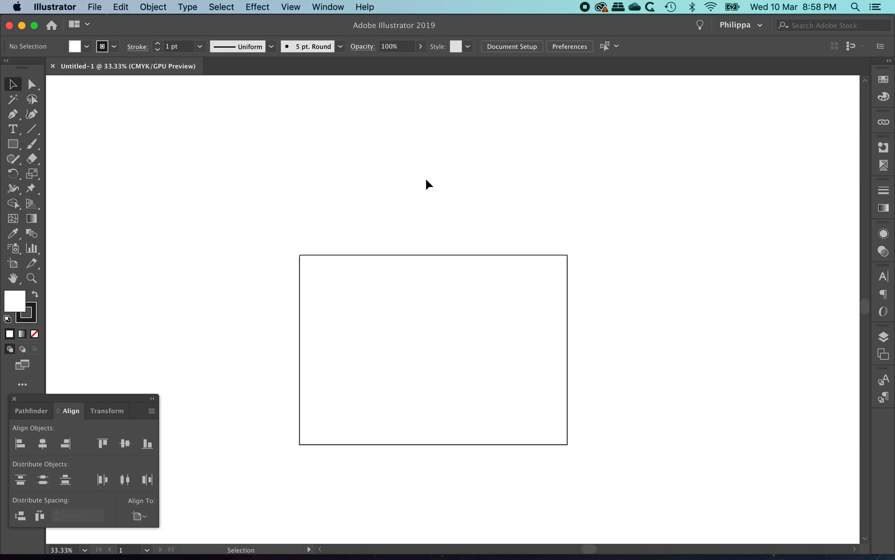
pyautogui.moveTo(312, 168)
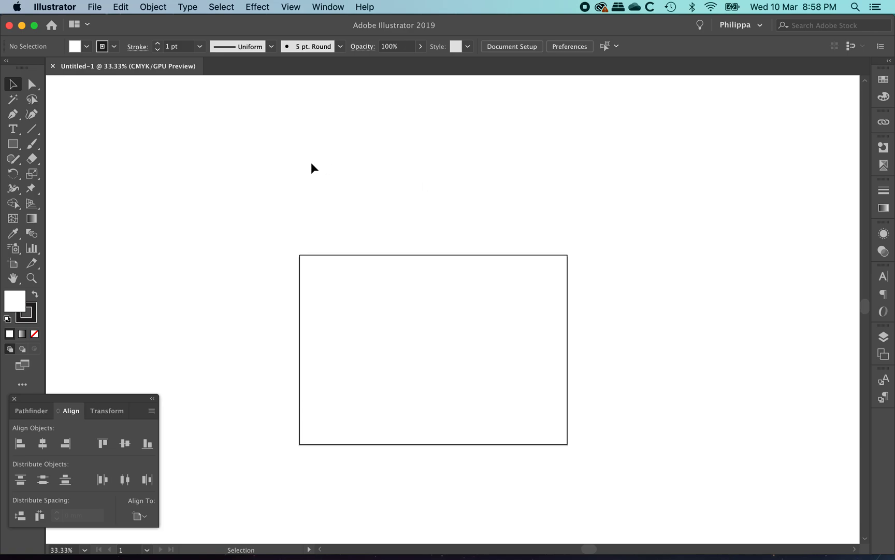
# - Start Save As and choose the Desktop as the save location
pyautogui.click(94, 7)
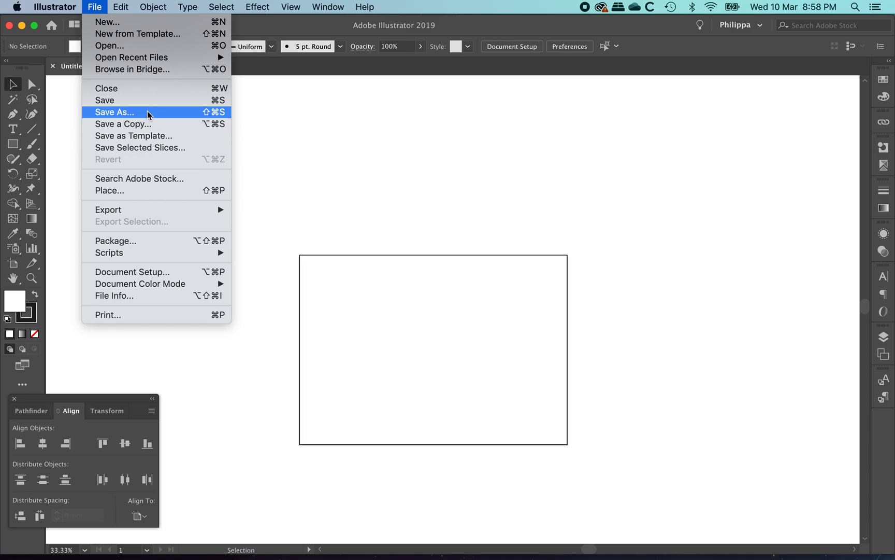
pyautogui.click(114, 112)
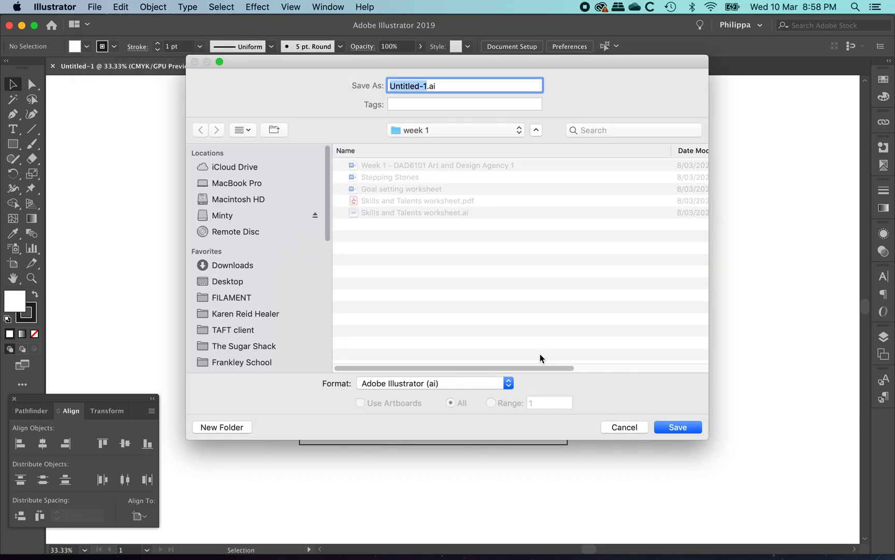
pyautogui.click(227, 281)
pyautogui.write('my project')
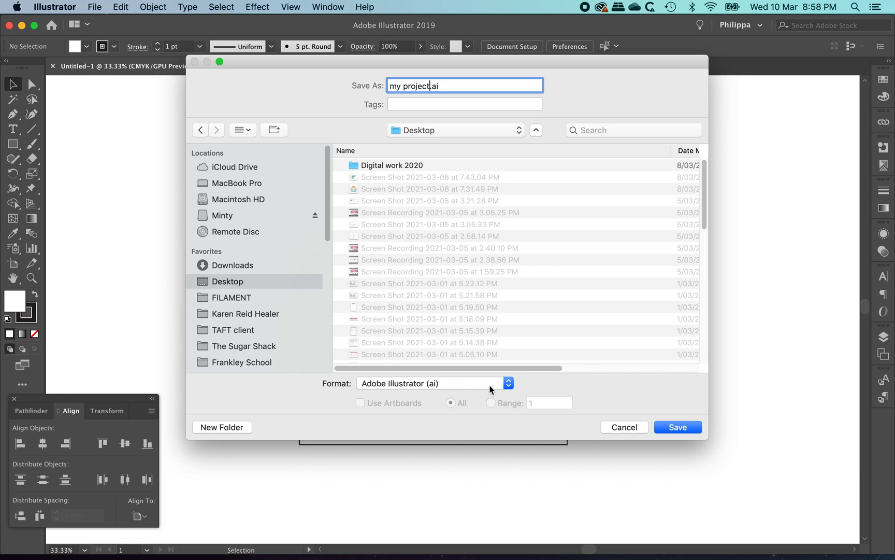
pyautogui.moveTo(440, 387)
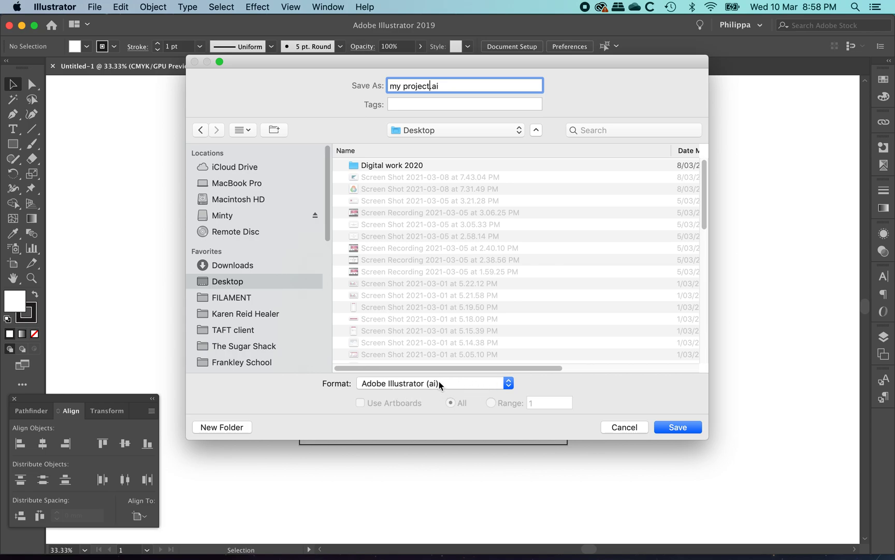
# - Save the file as my project.ai in Illustrator format and accept the Illustrator Options
pyautogui.click(678, 427)
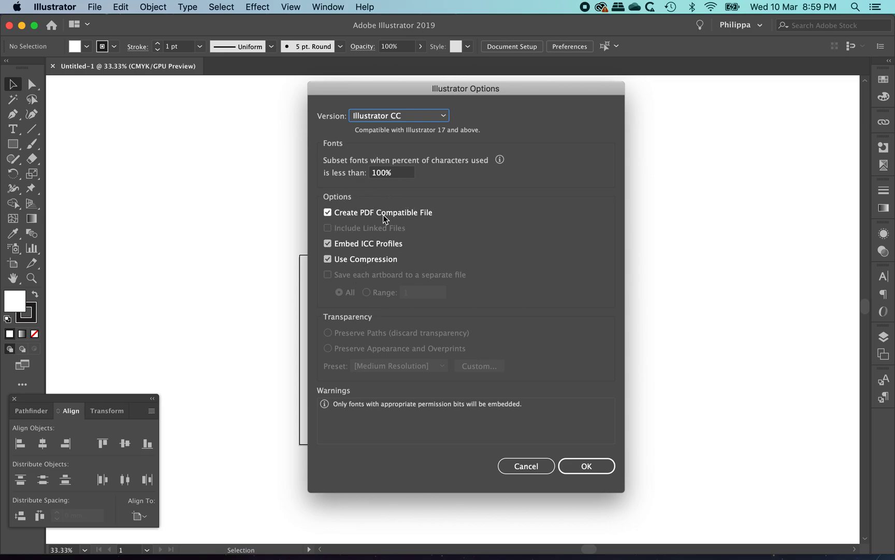
pyautogui.click(585, 466)
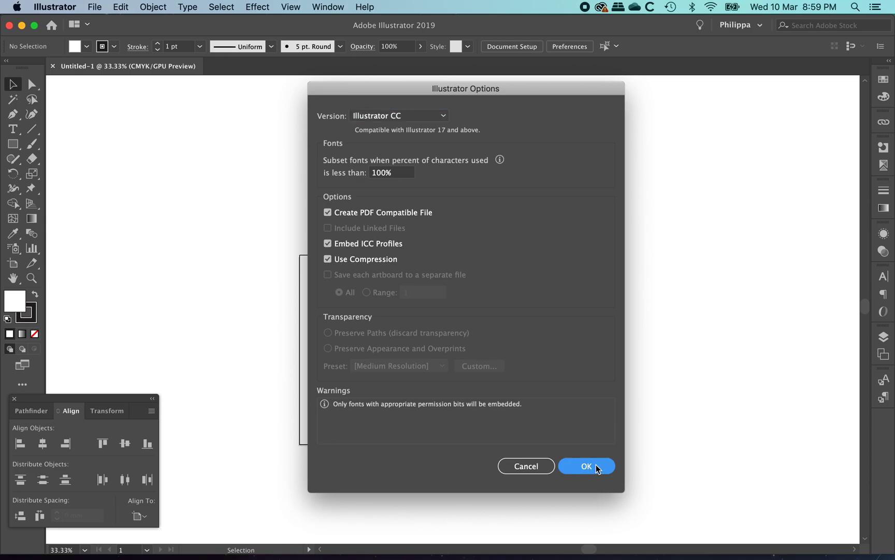
pyautogui.click(586, 466)
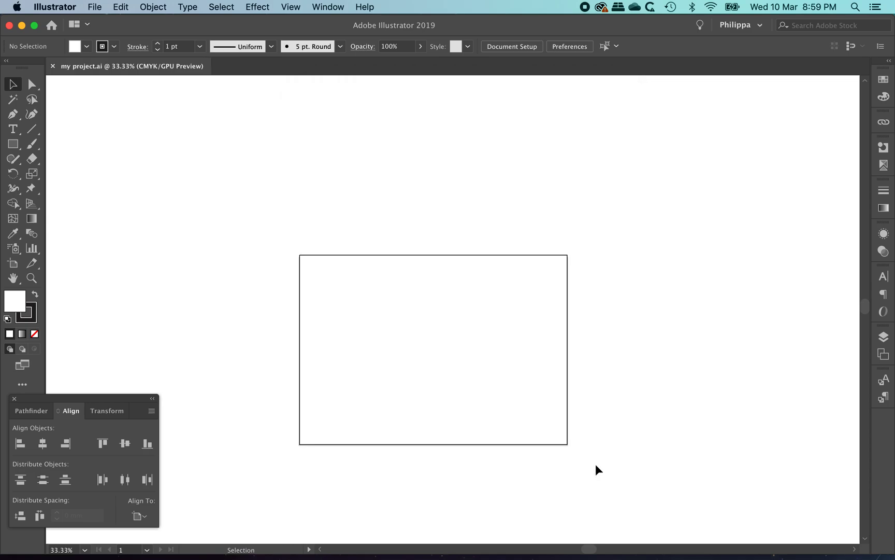